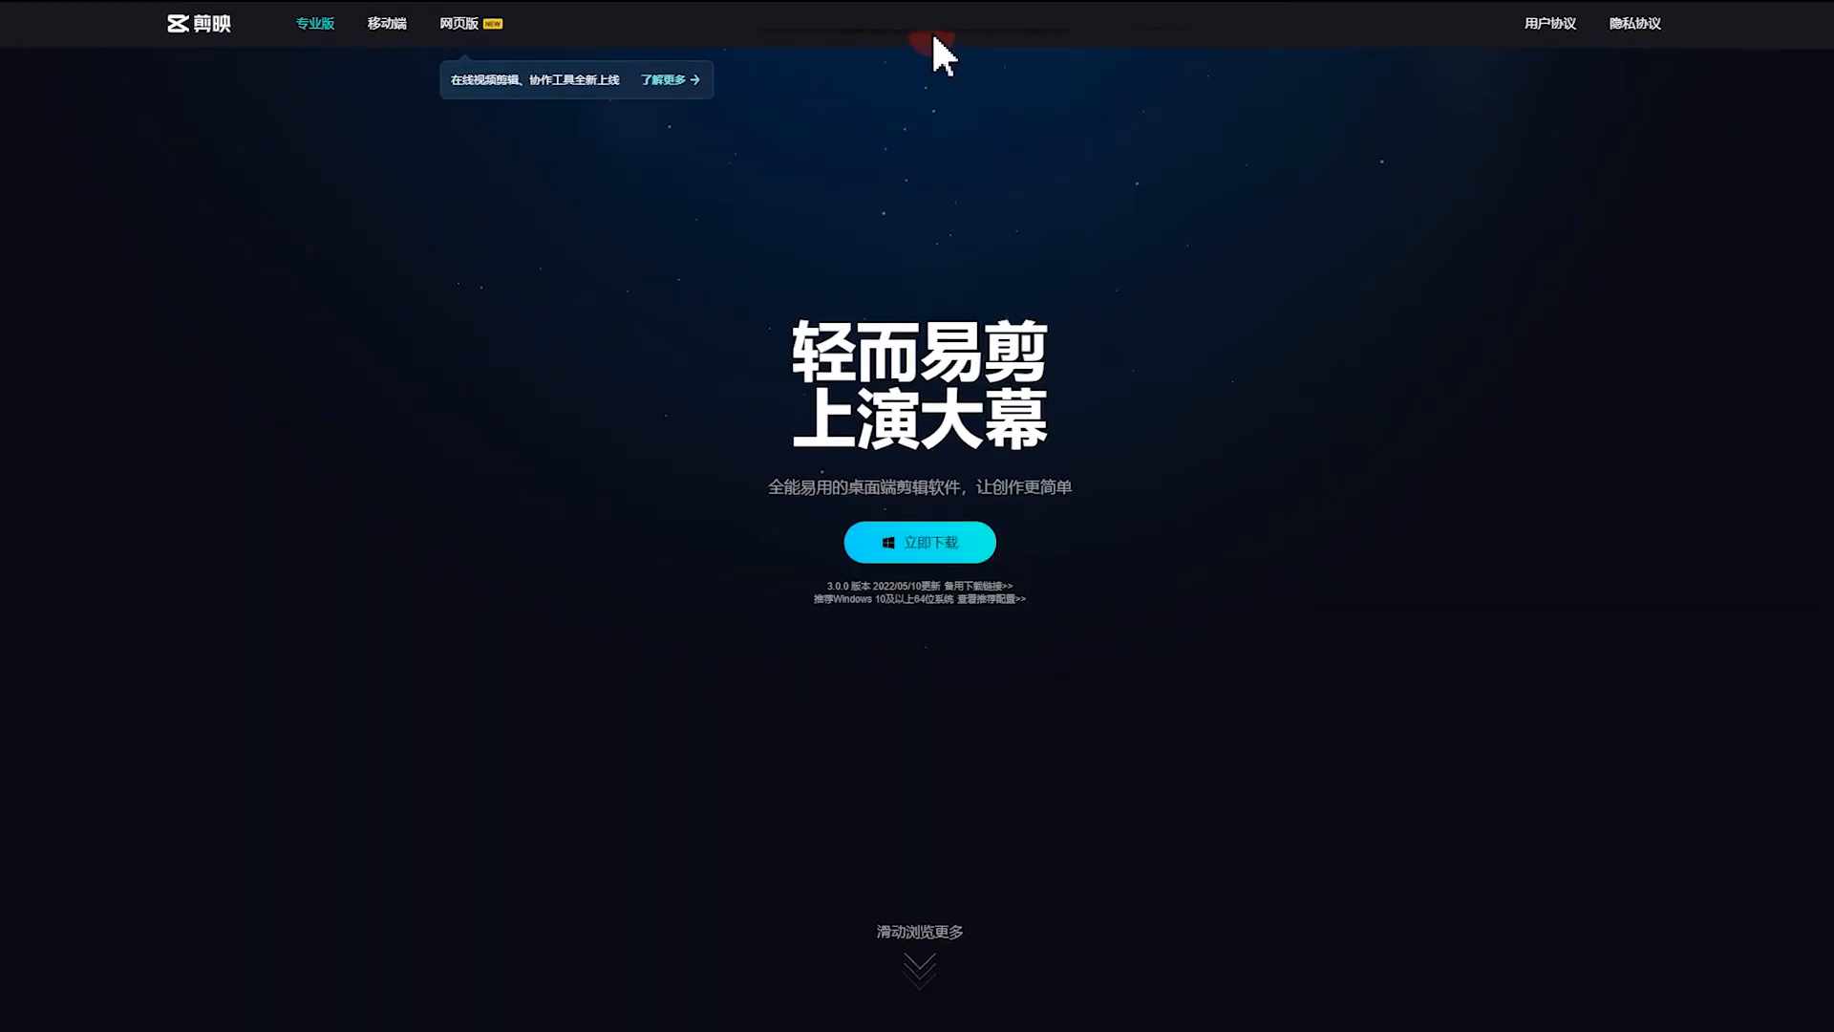
Translate the Jianying page to English, peek at the online editor, and download the Windows installer.
right_click(936, 53)
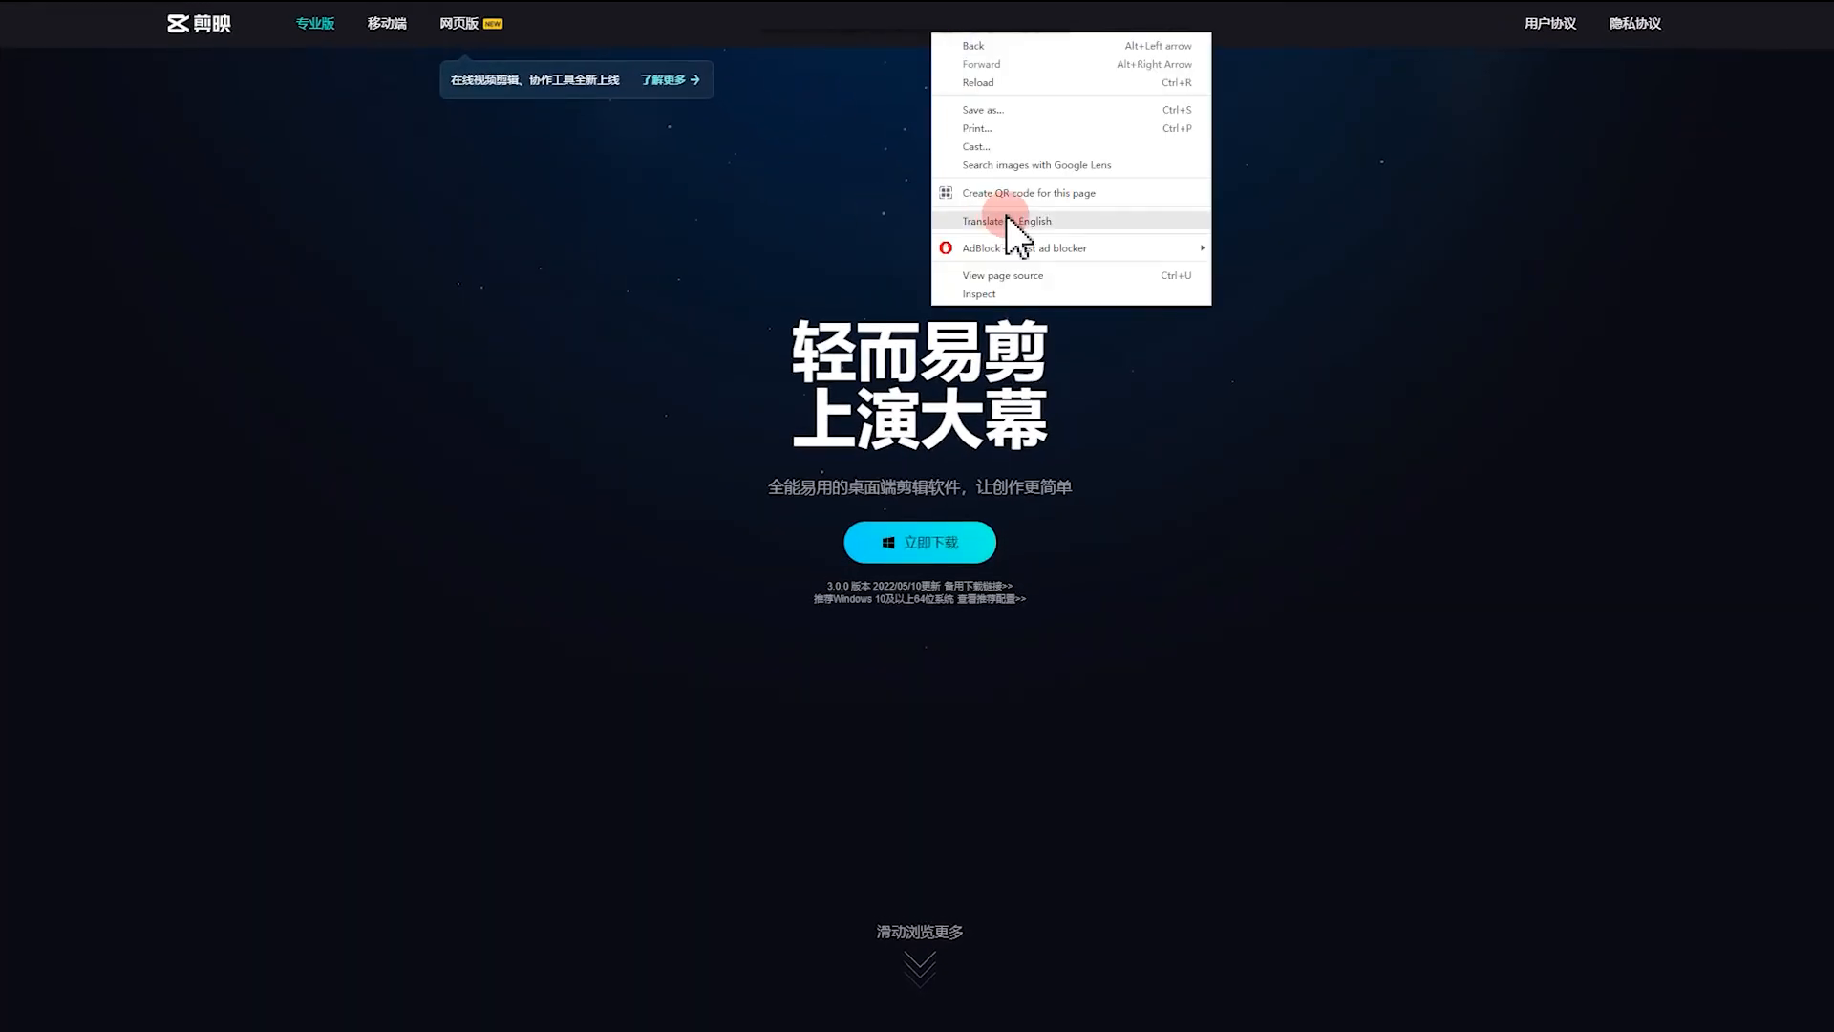
left_click(1001, 221)
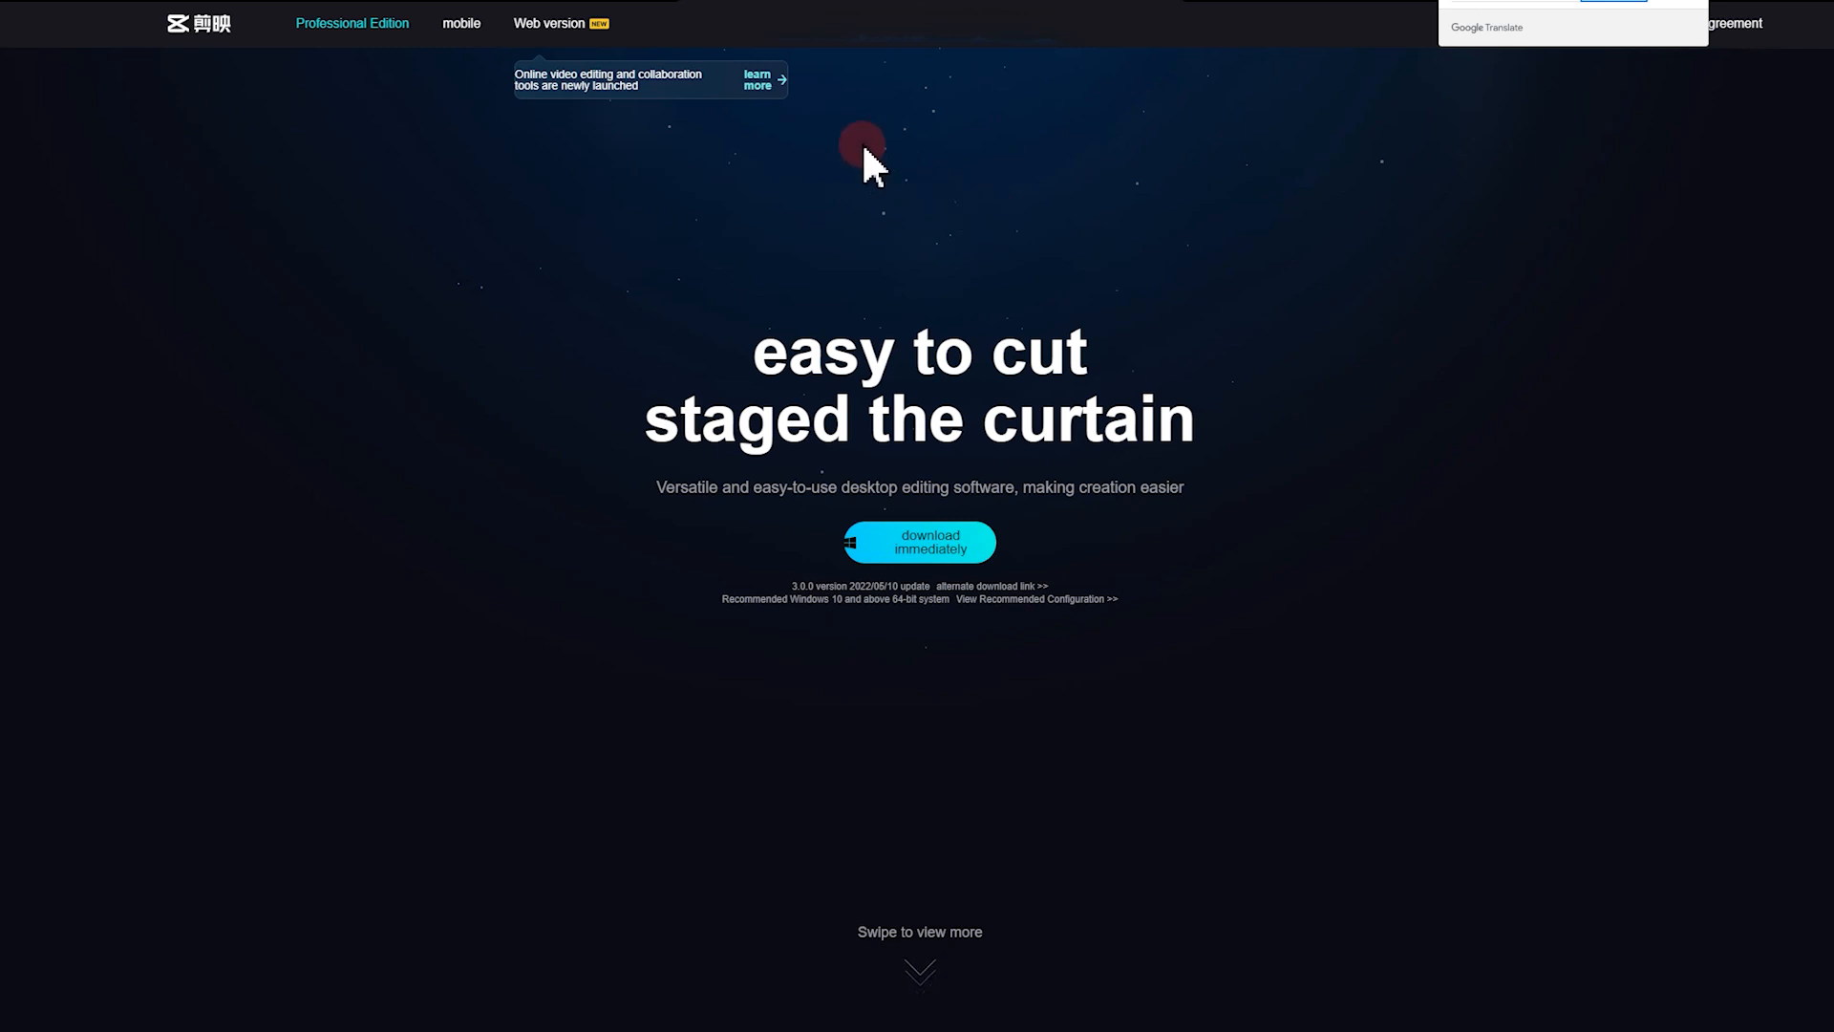
left_click(550, 23)
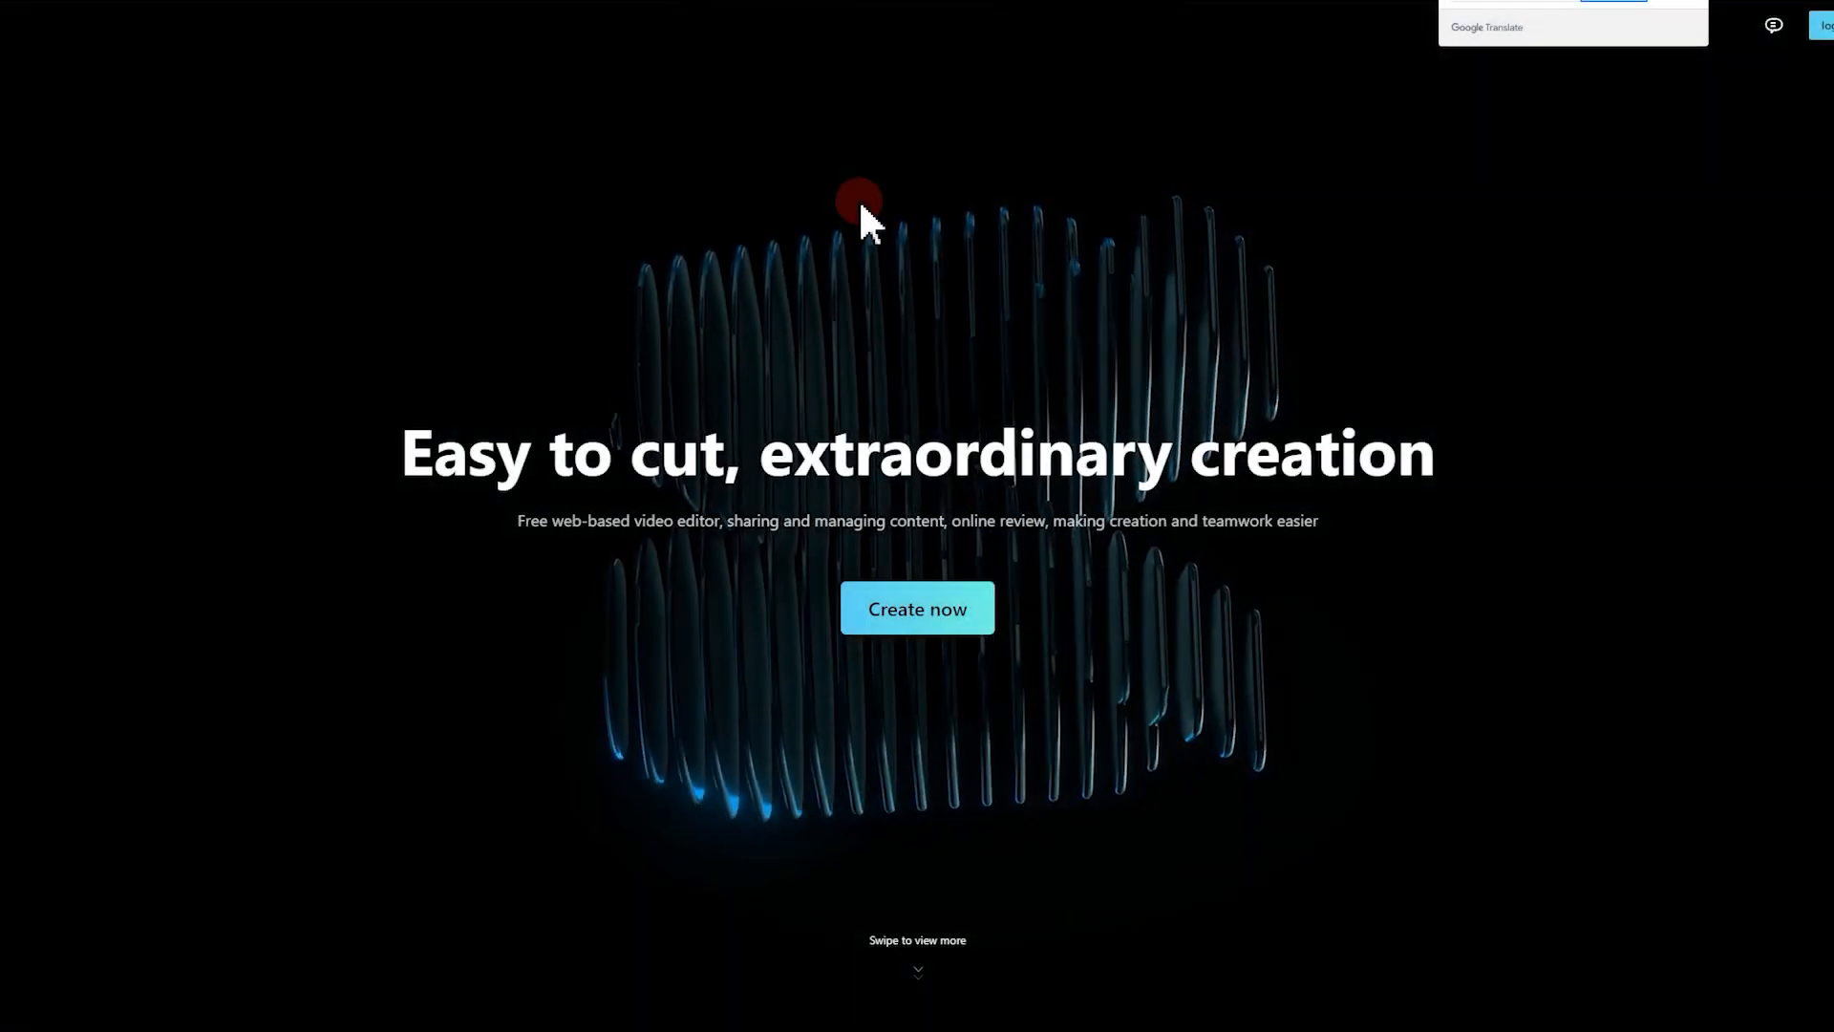
left_click(917, 607)
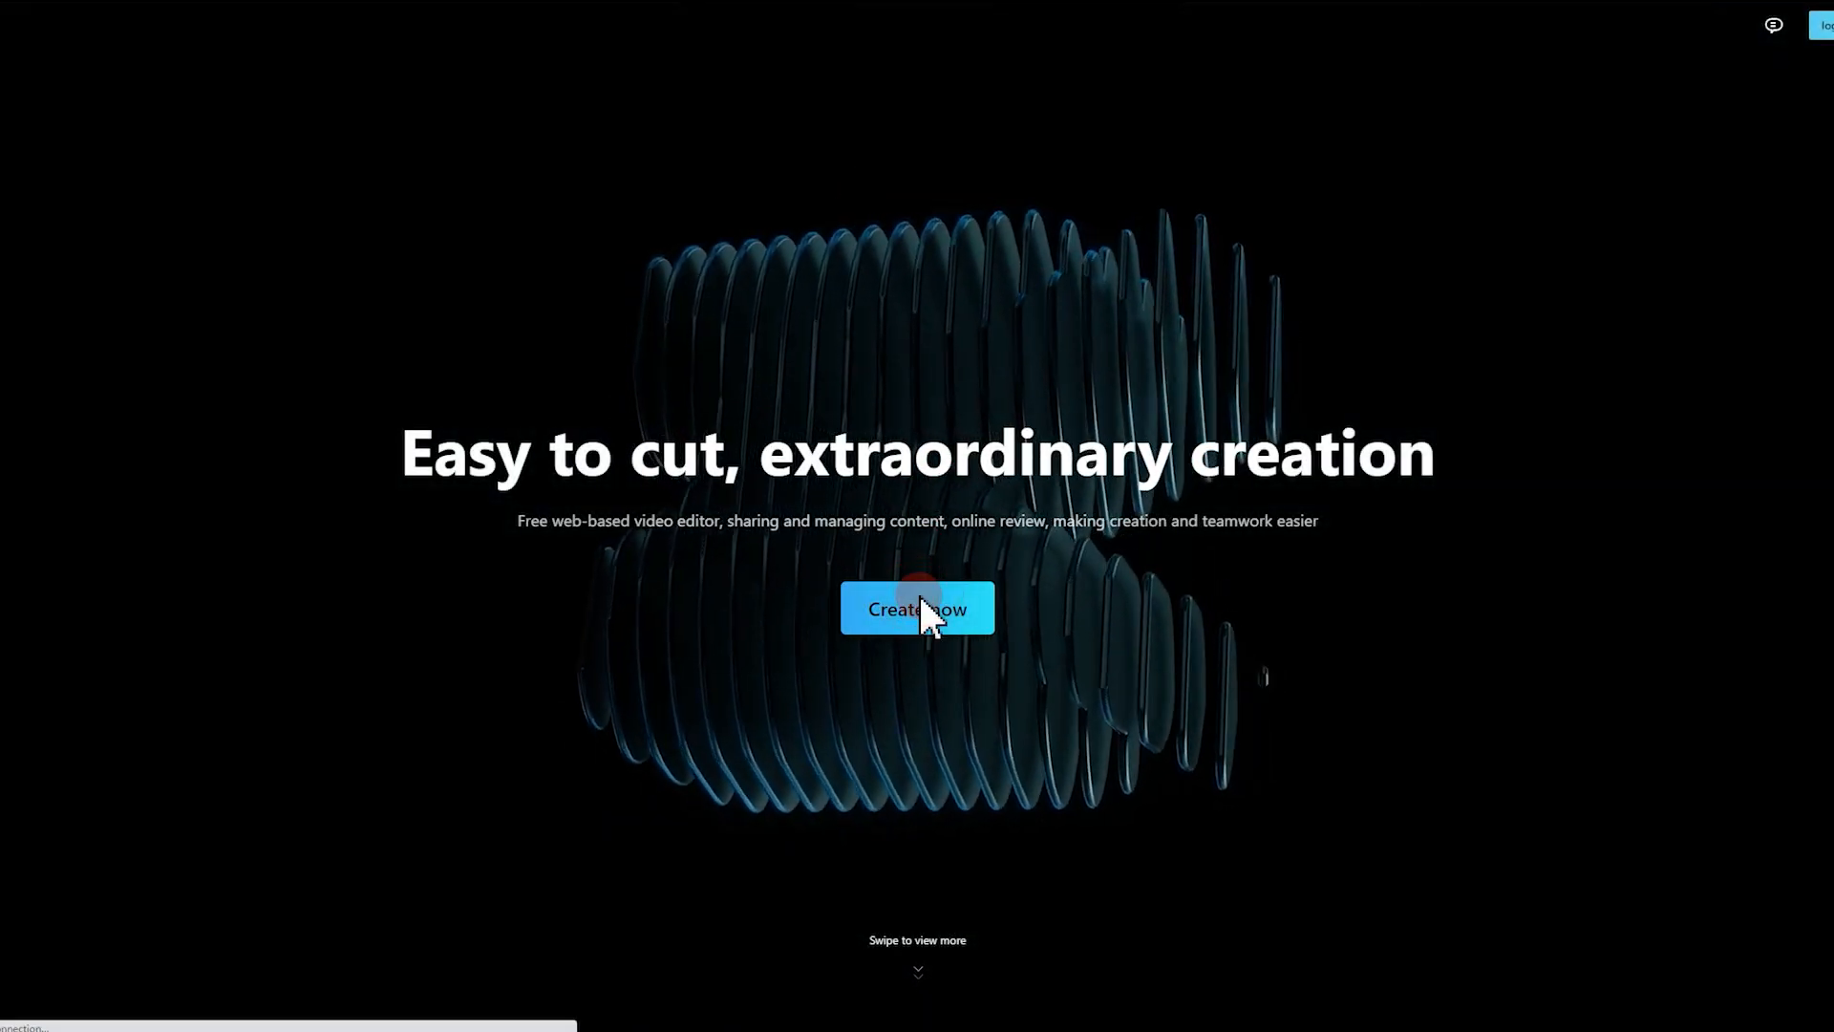
left_click(917, 607)
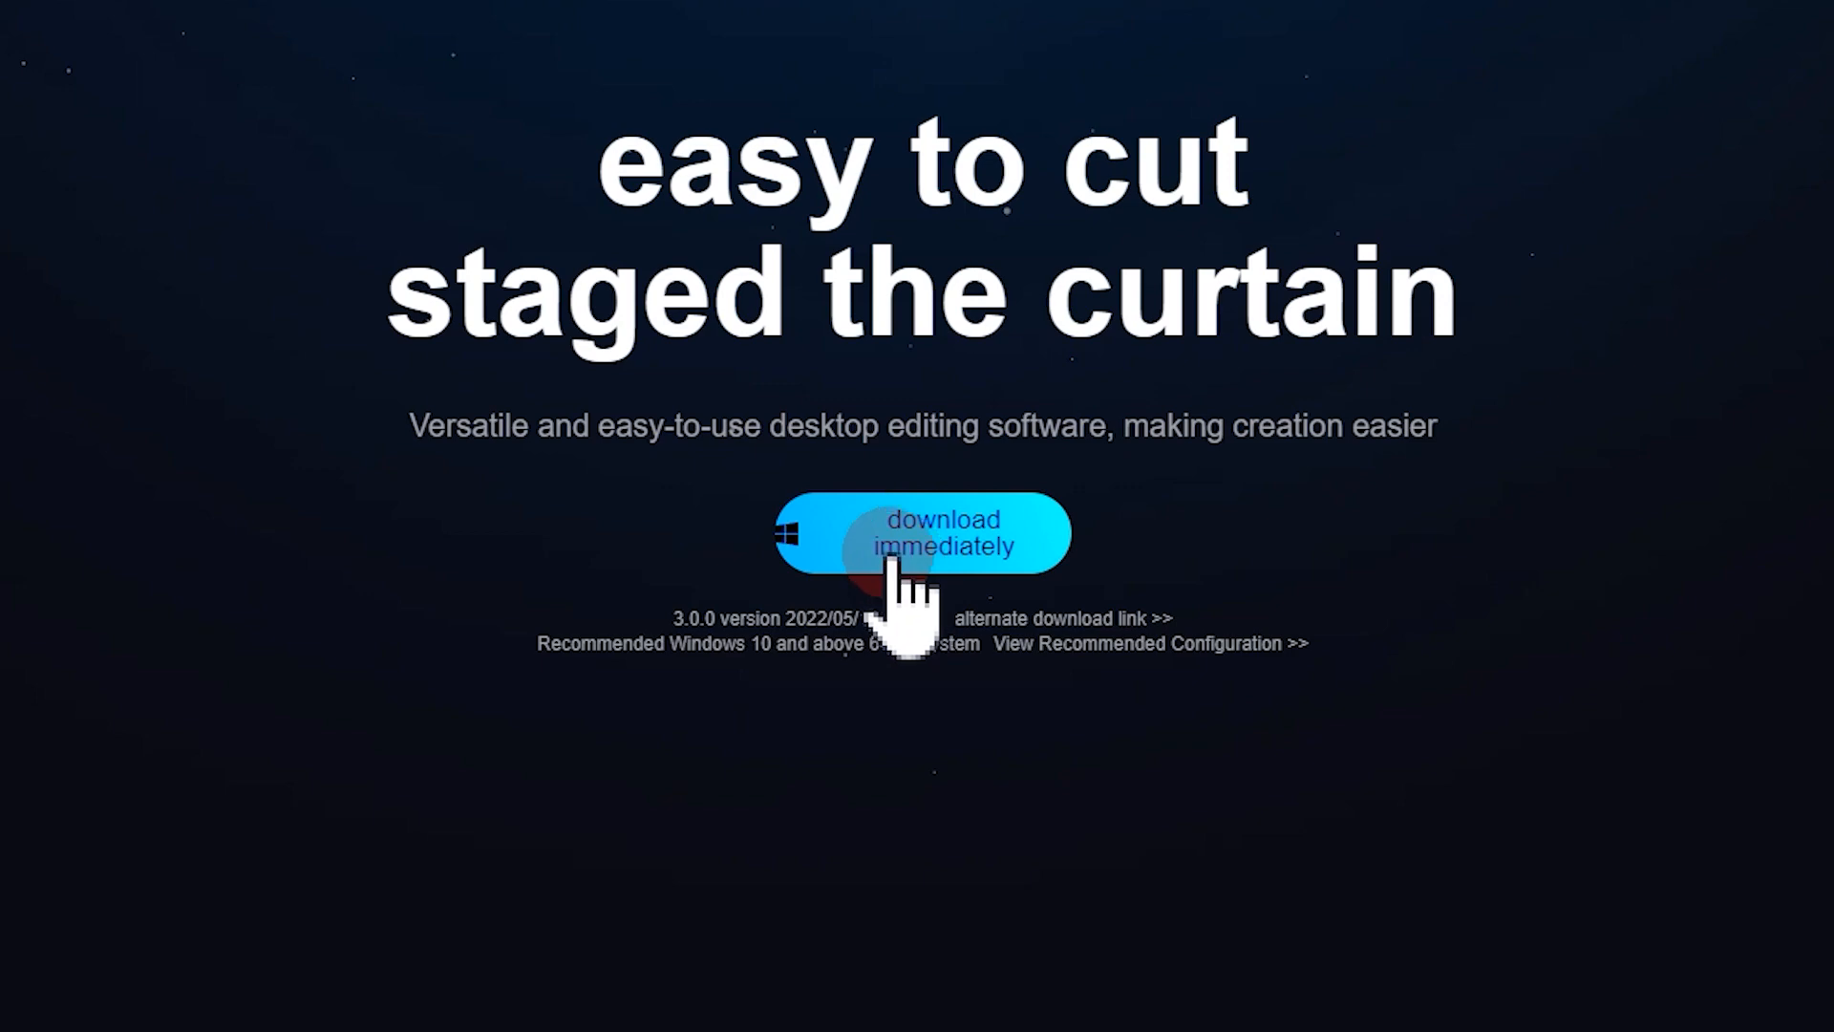
left_click(919, 533)
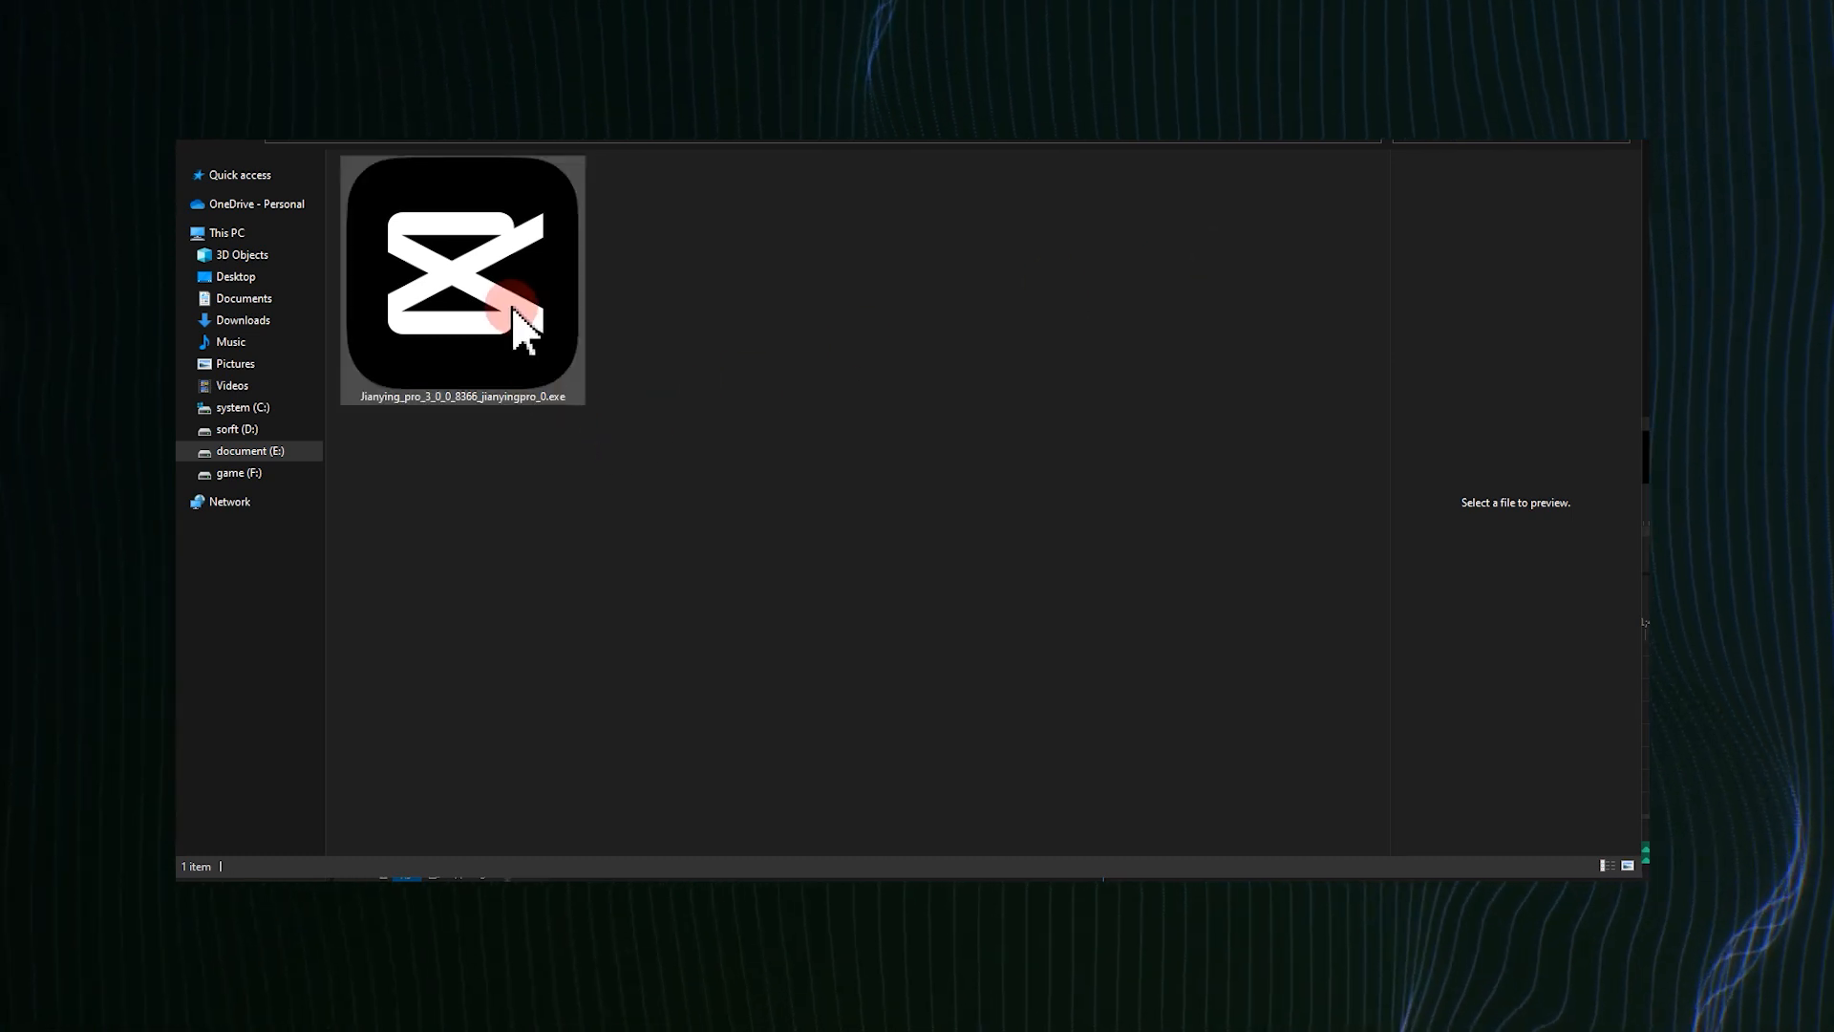
Run the downloaded installer and review the D:\worksorft\JianyingPro\ path and shortcut options.
double_click(460, 279)
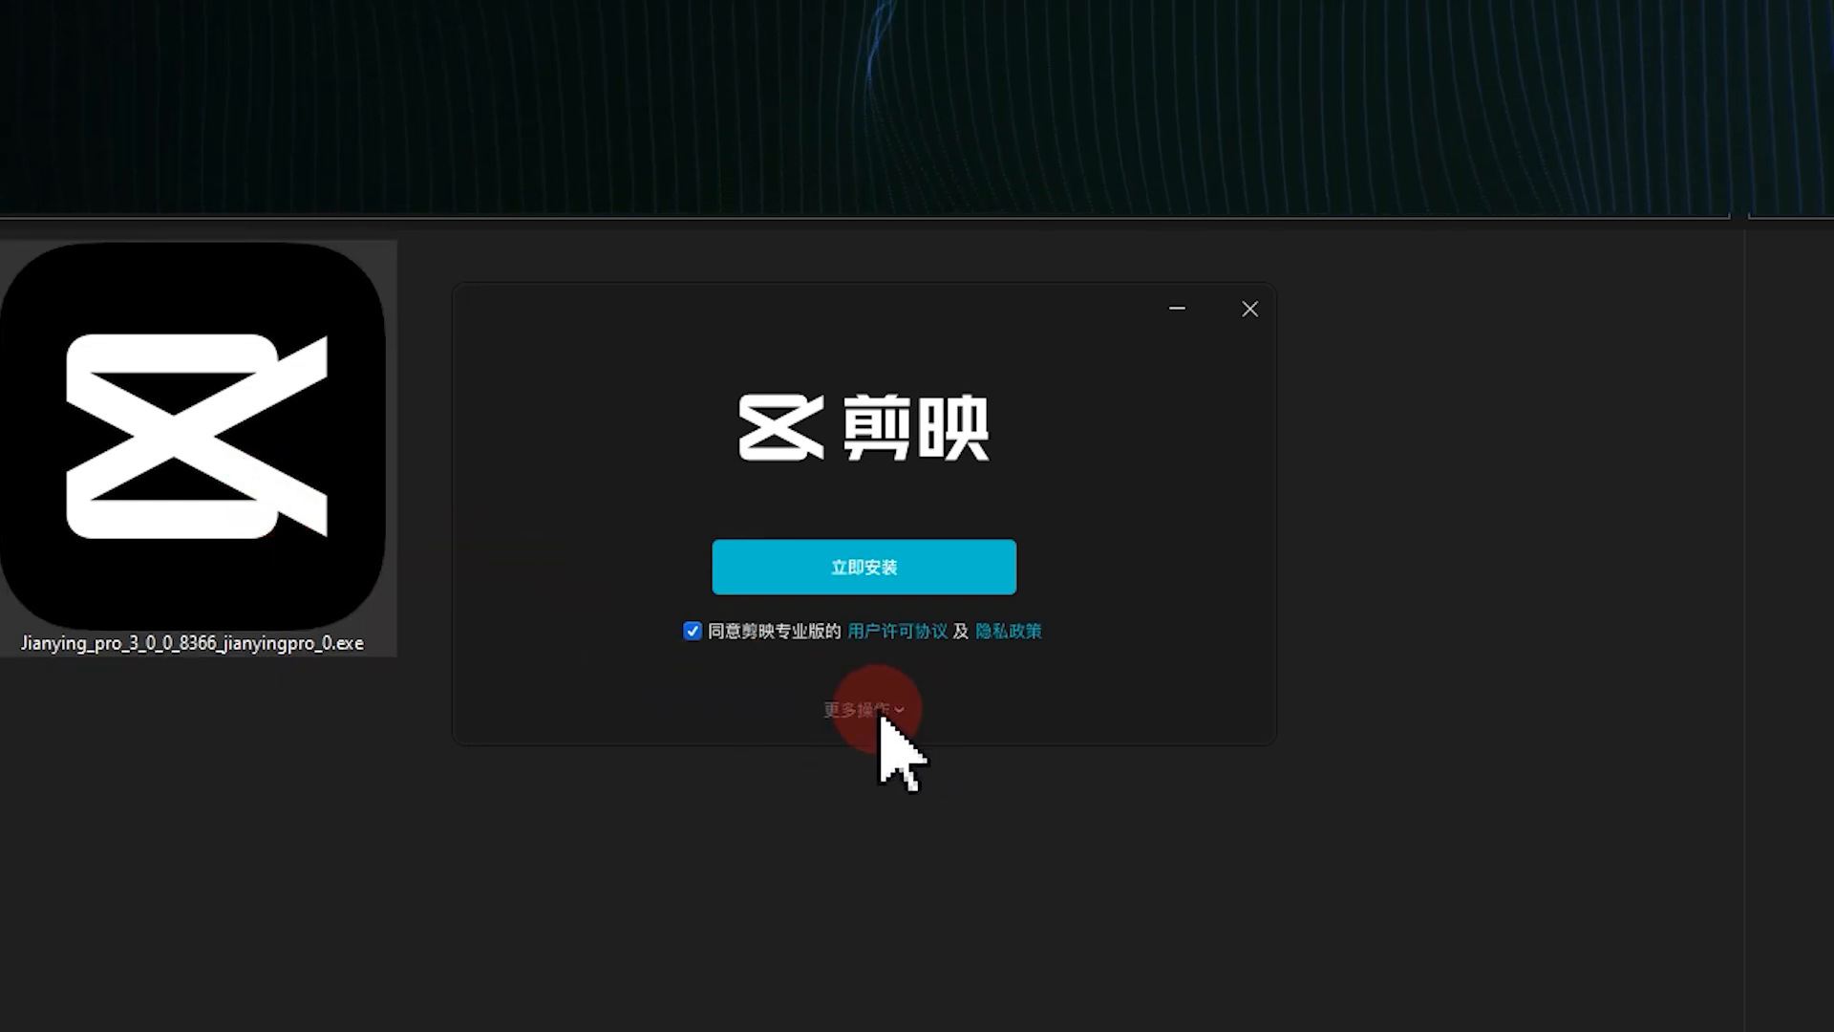
left_click(864, 710)
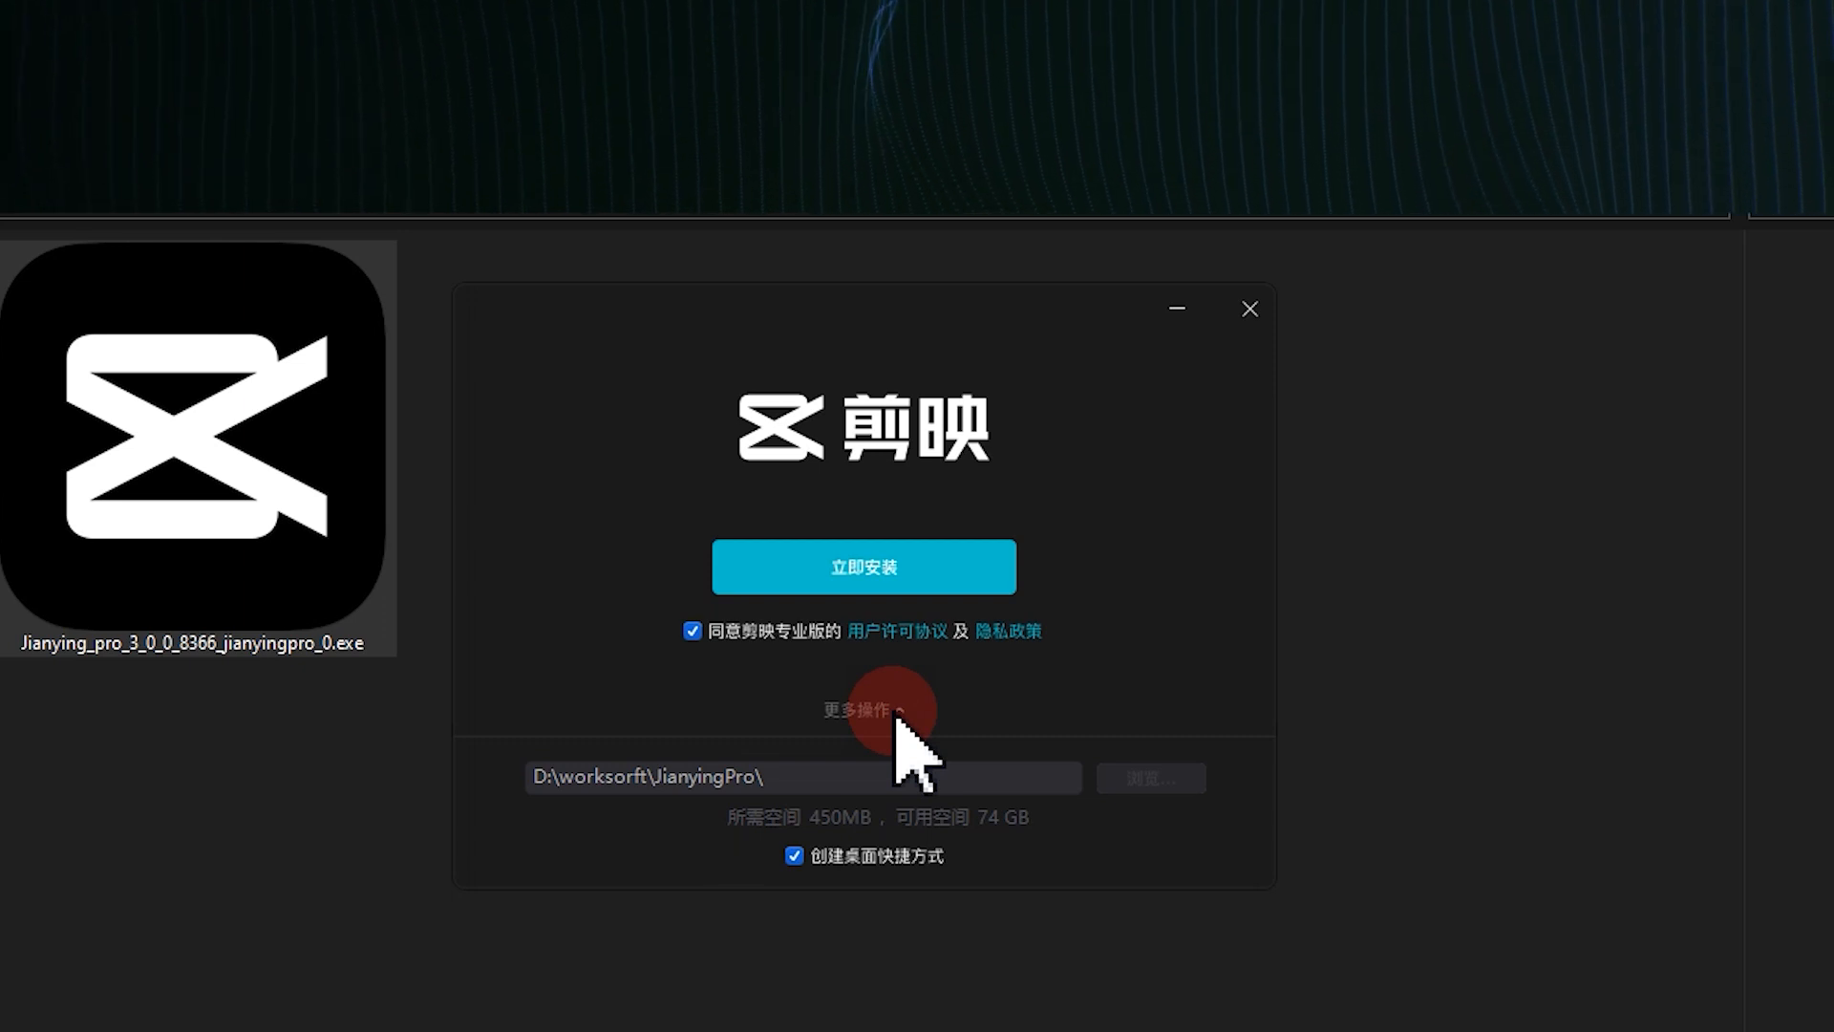
left_click(863, 567)
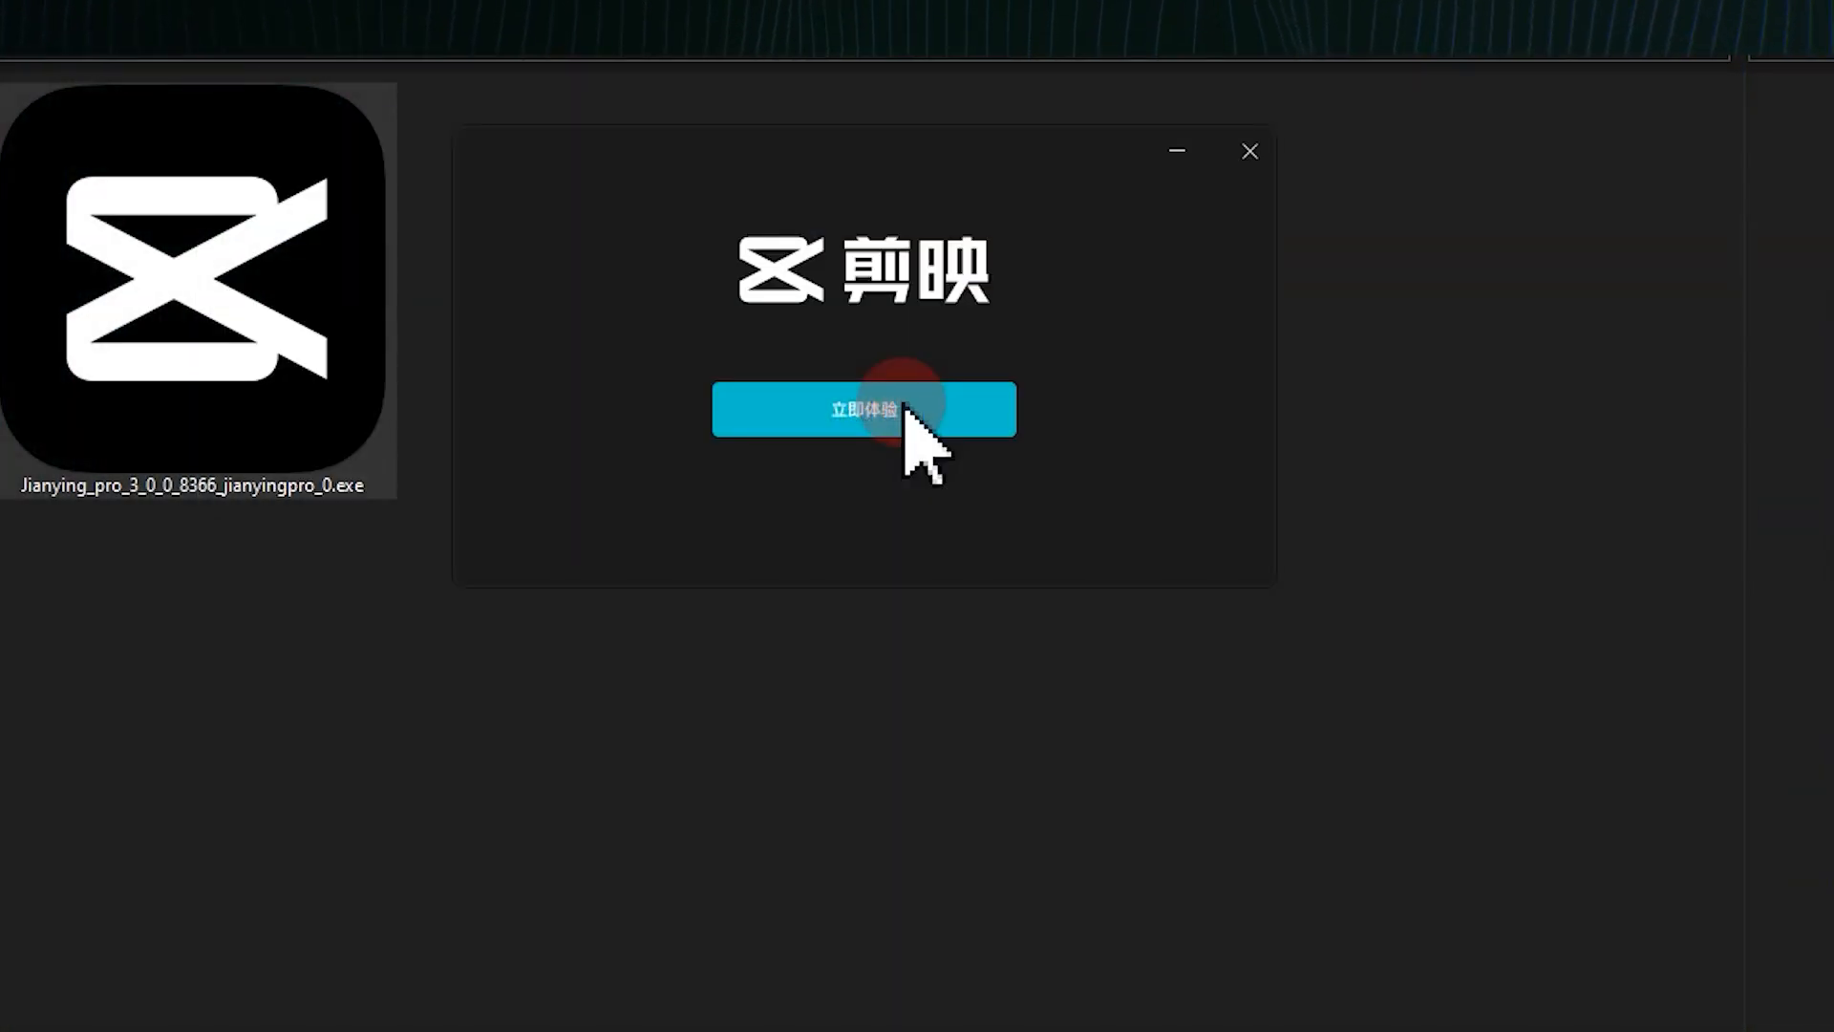
Launch Jianying Pro via 'Experience Now' and start a new blank project with 'Start Creating'.
left_click(863, 409)
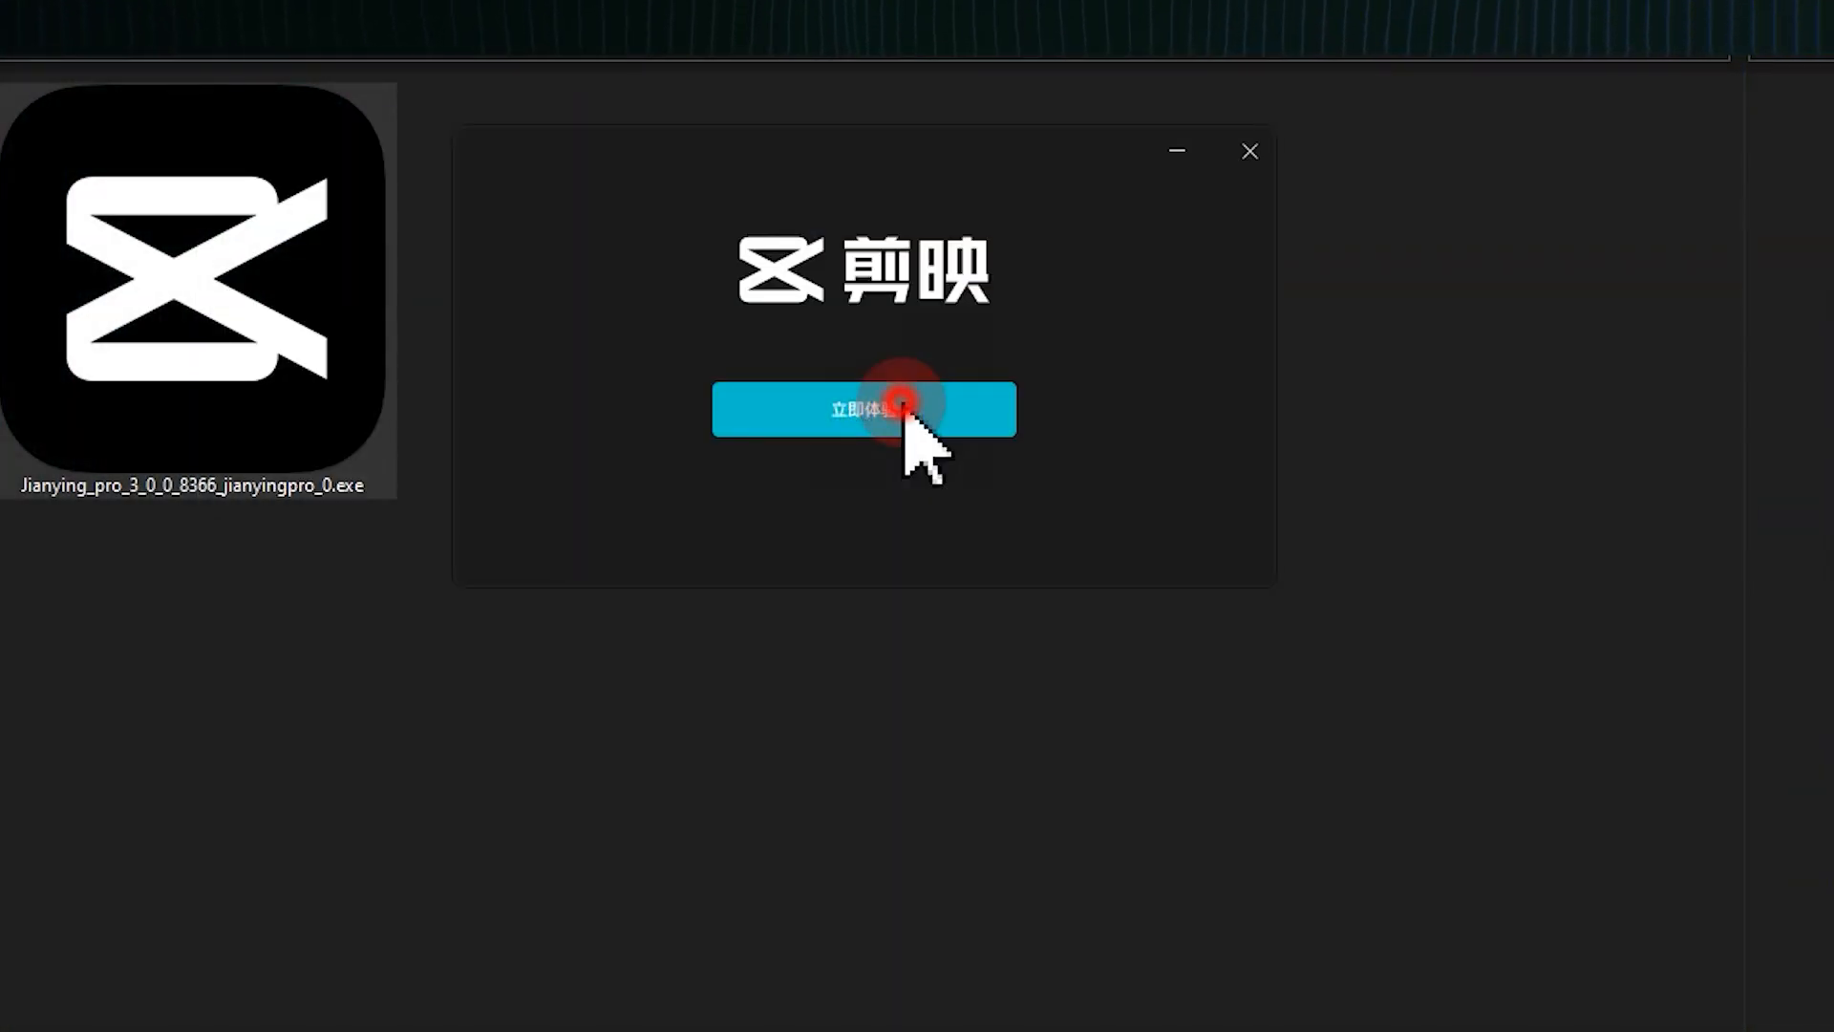
left_click(863, 409)
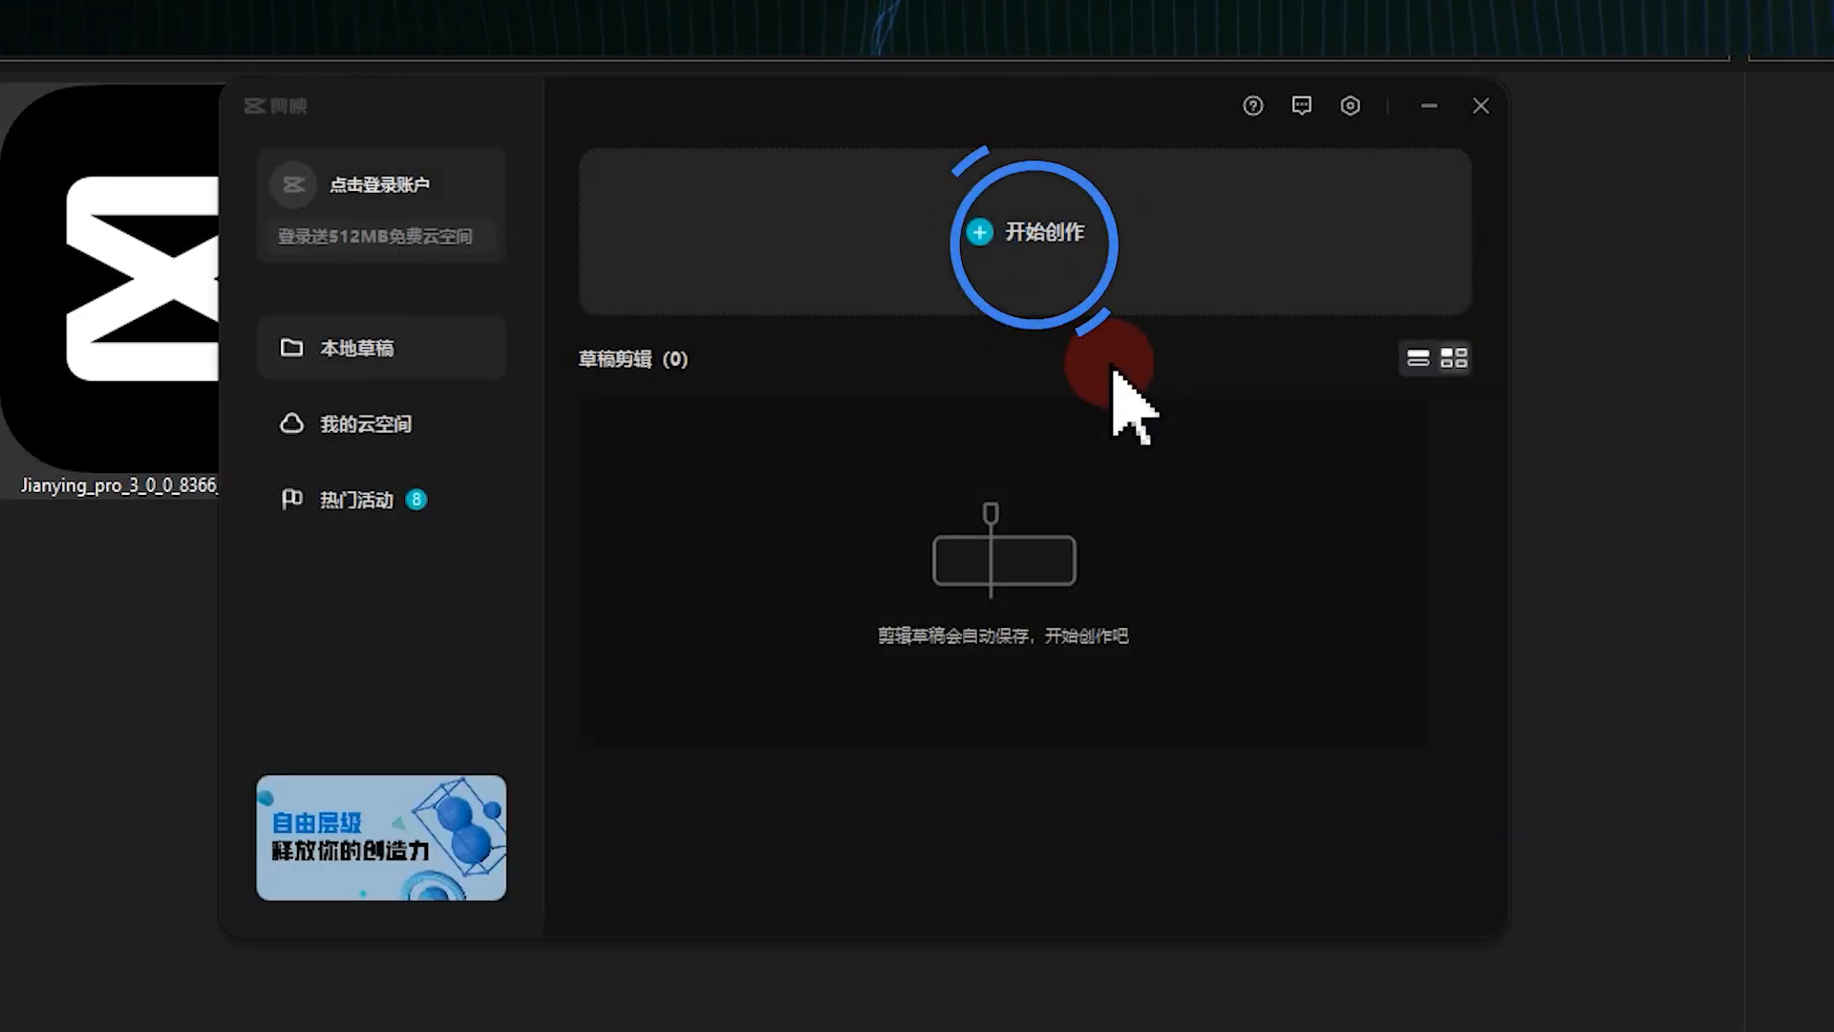
left_click(1034, 231)
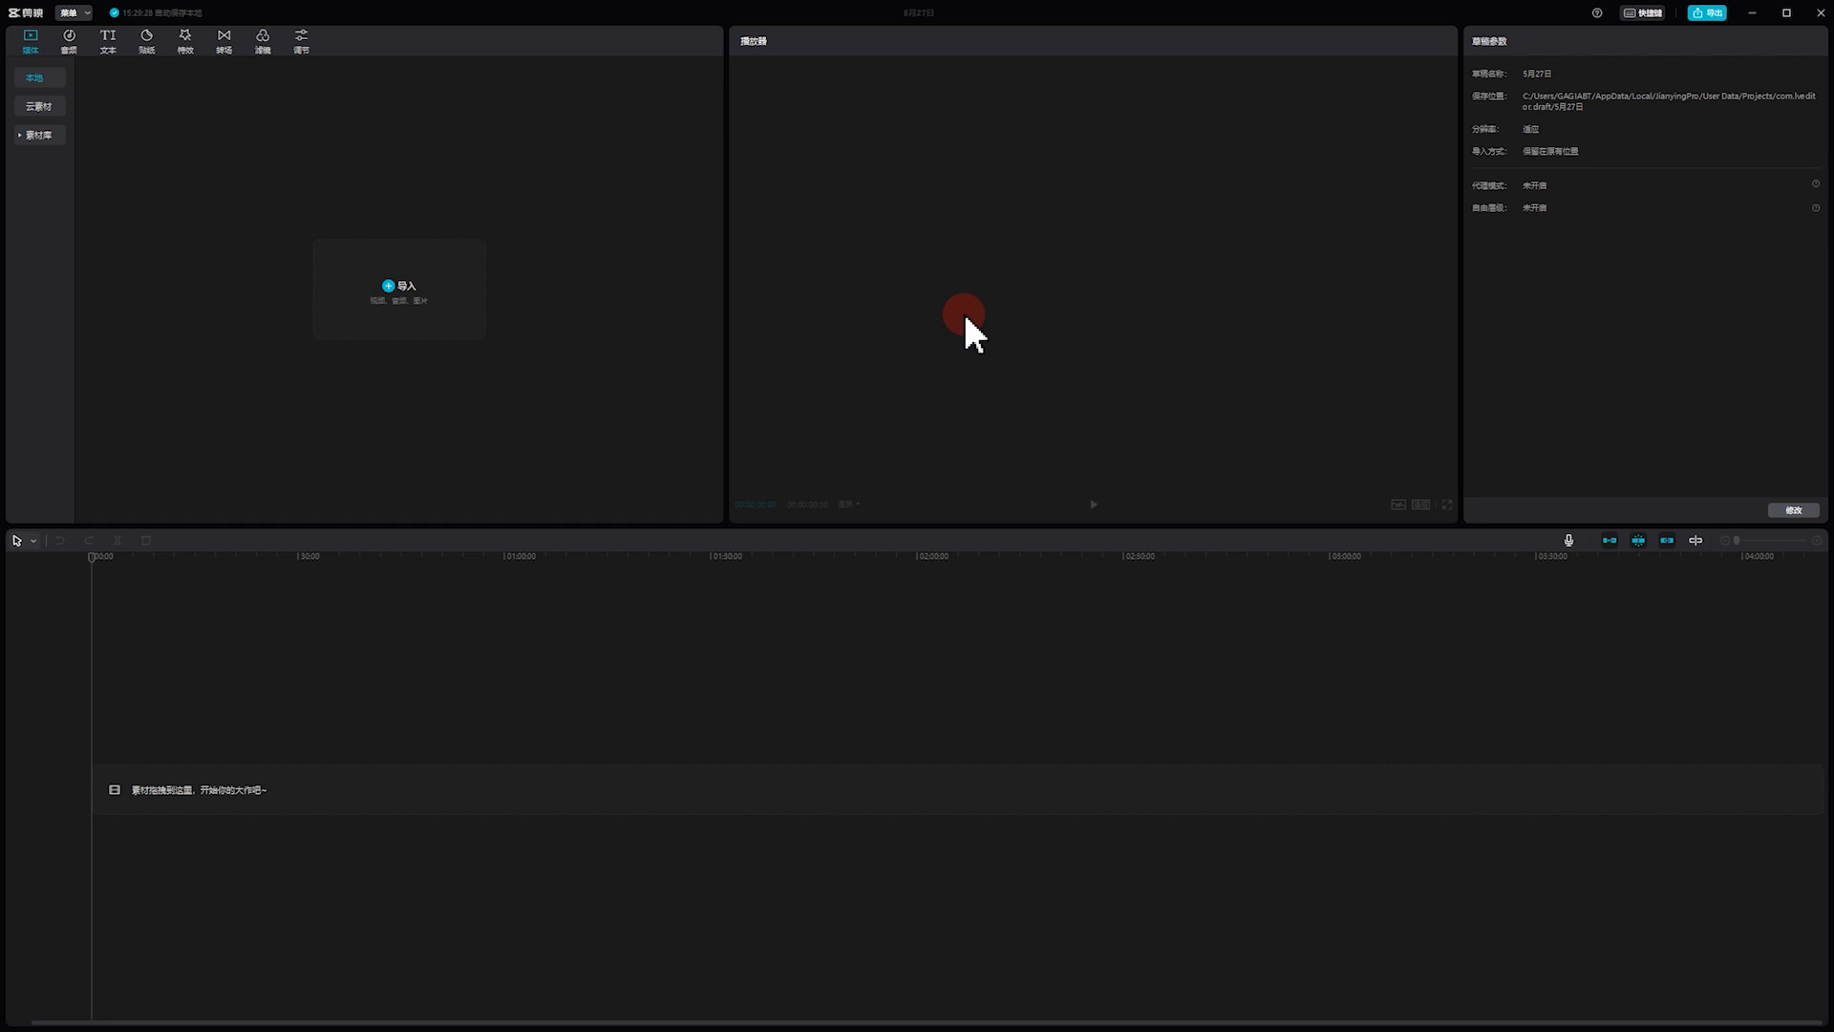
Reach Global Settings from the top-left menu and view another settings section.
left_click(72, 13)
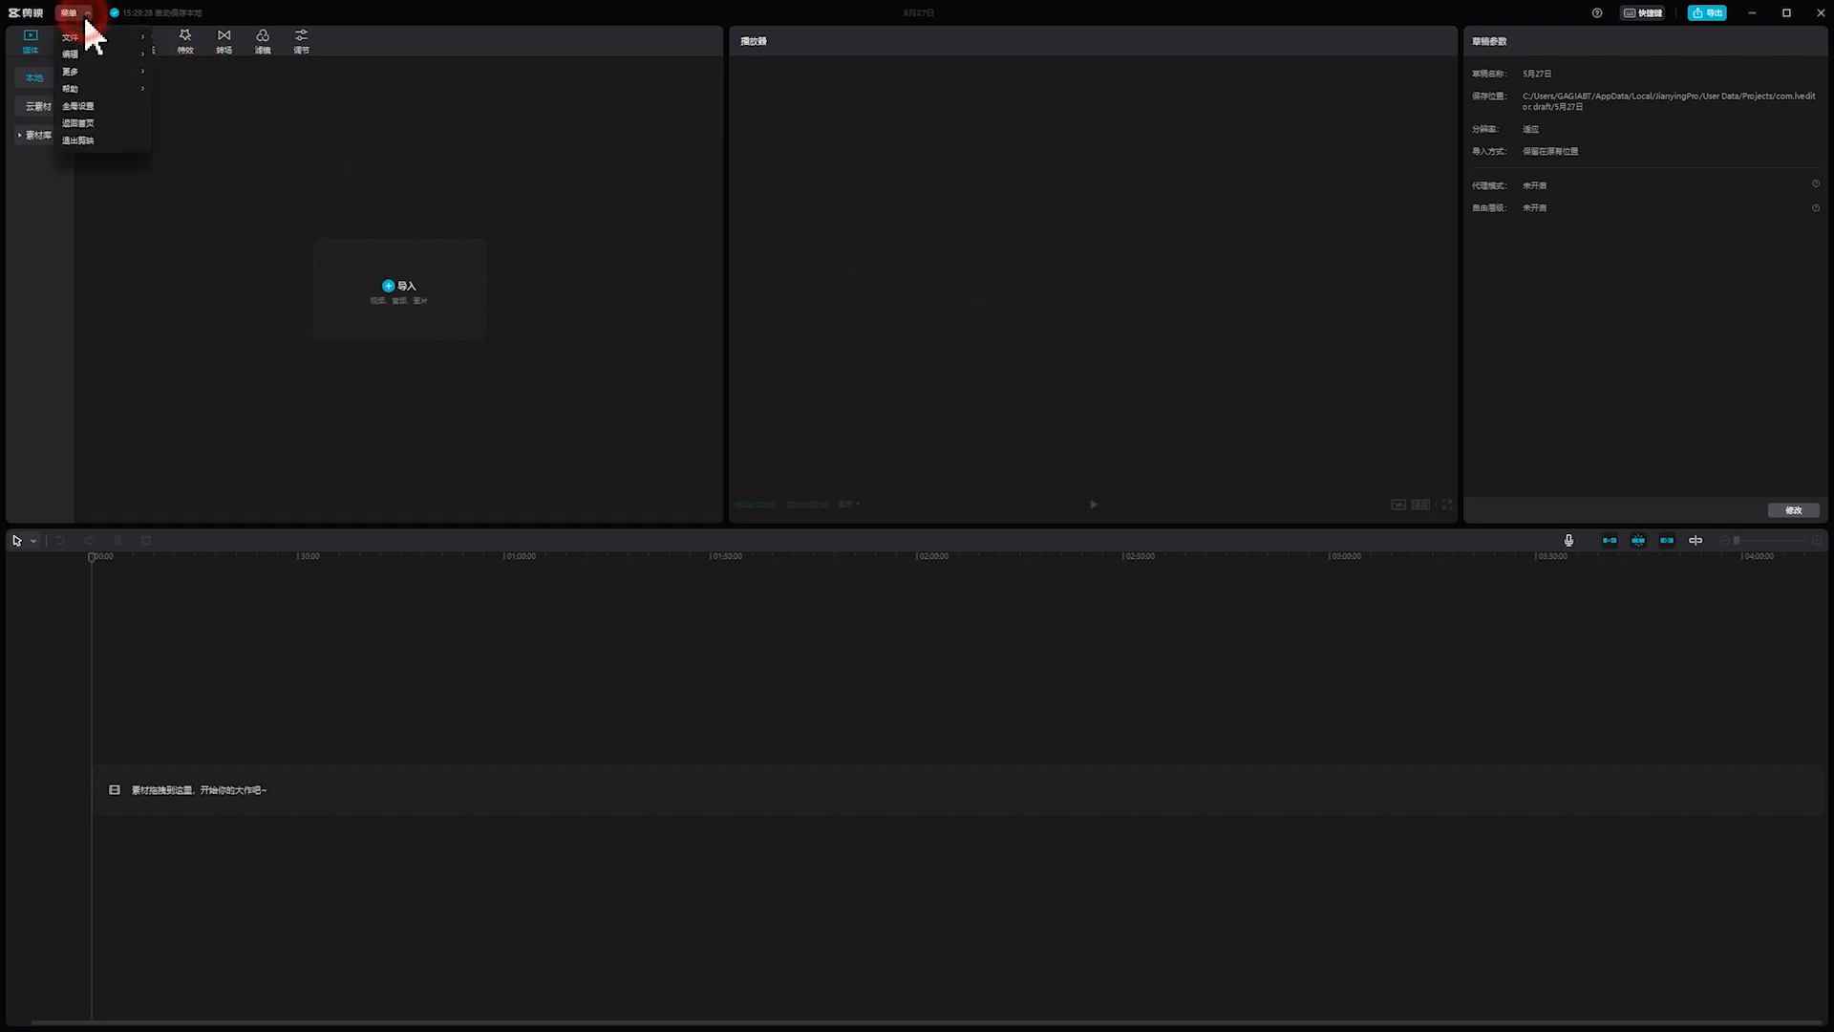
left_click(79, 105)
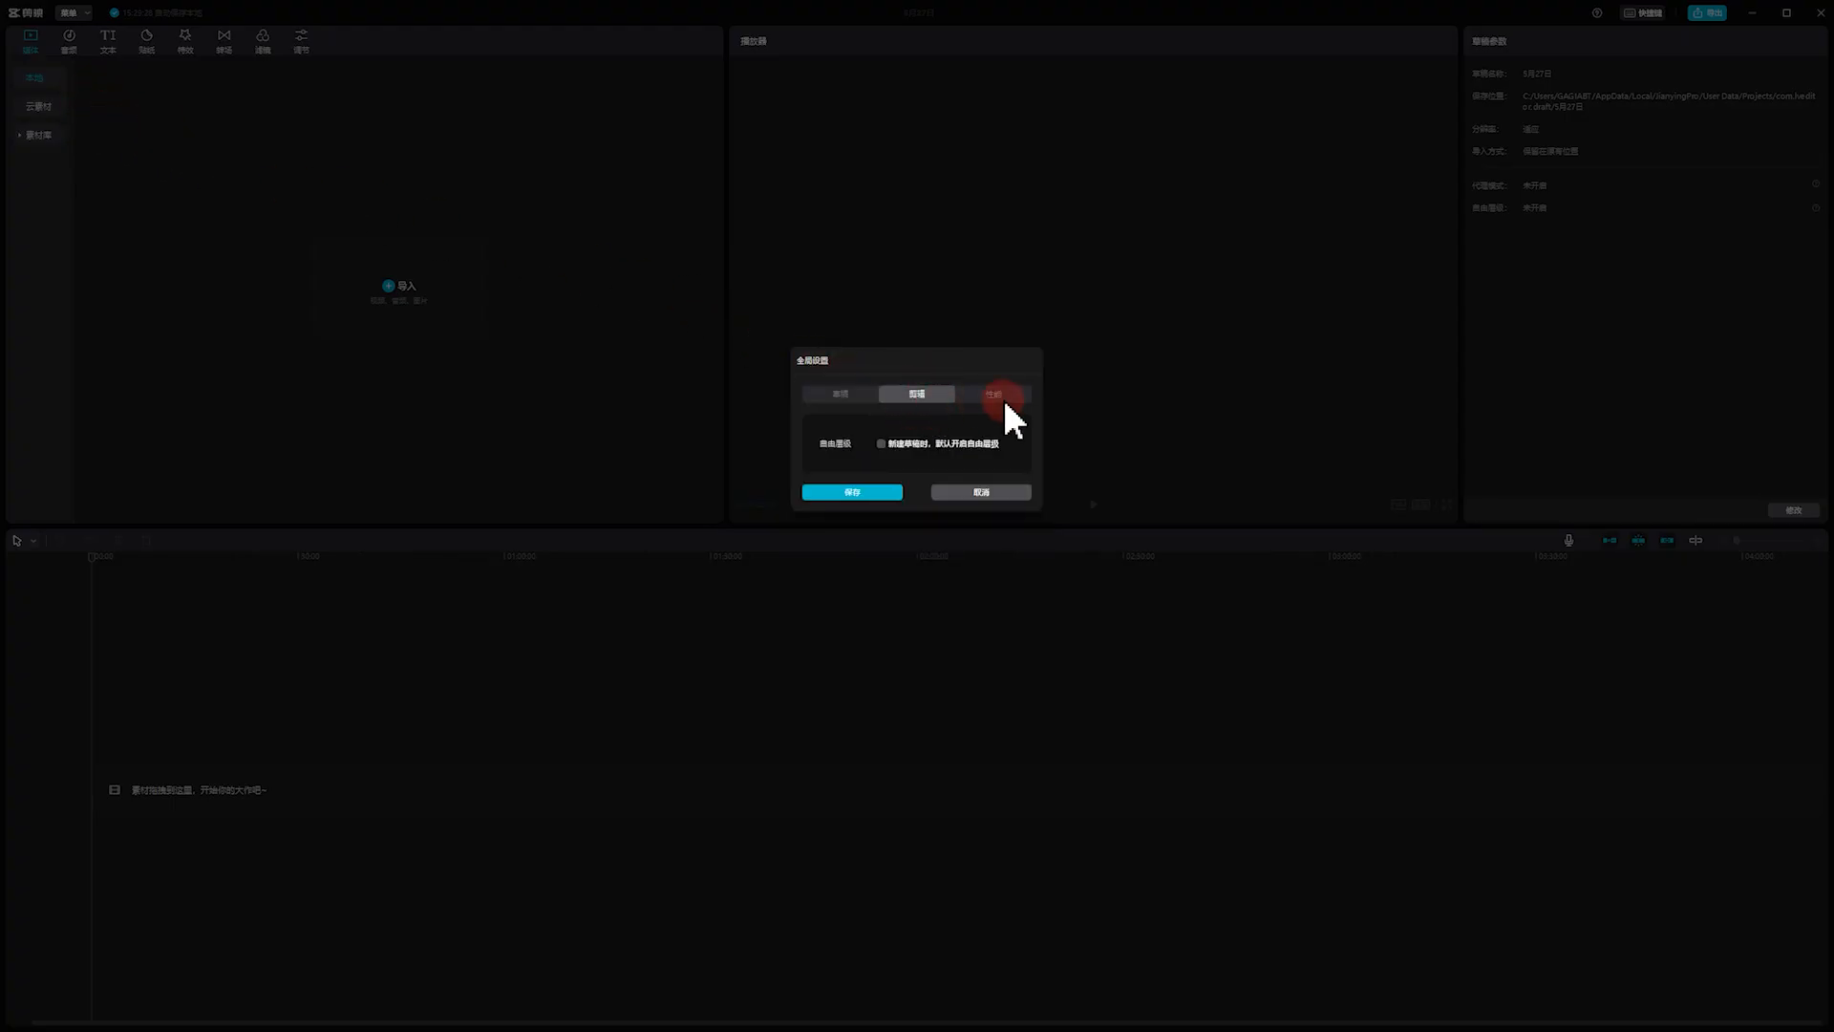
left_click(837, 394)
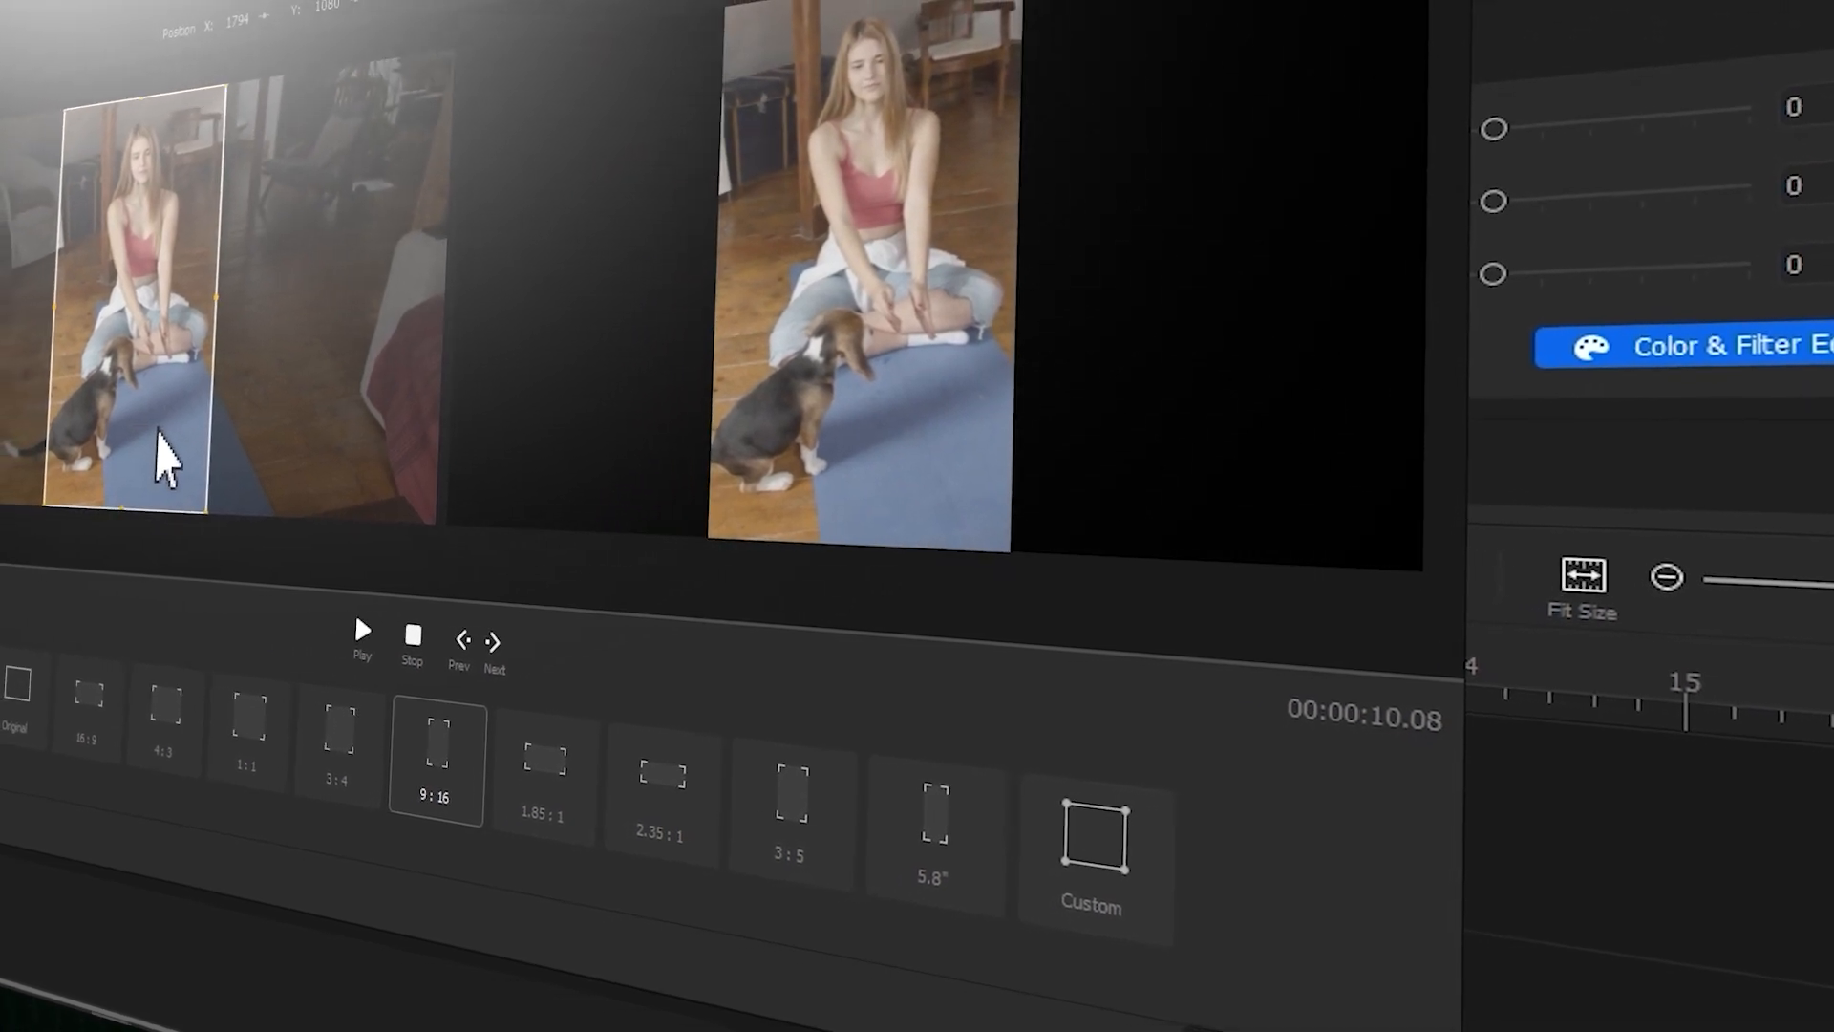
Adjust the 9:16 crop frame on the woman-and-dog clip and the top crop edge on the surfing shot.
left_click(361, 628)
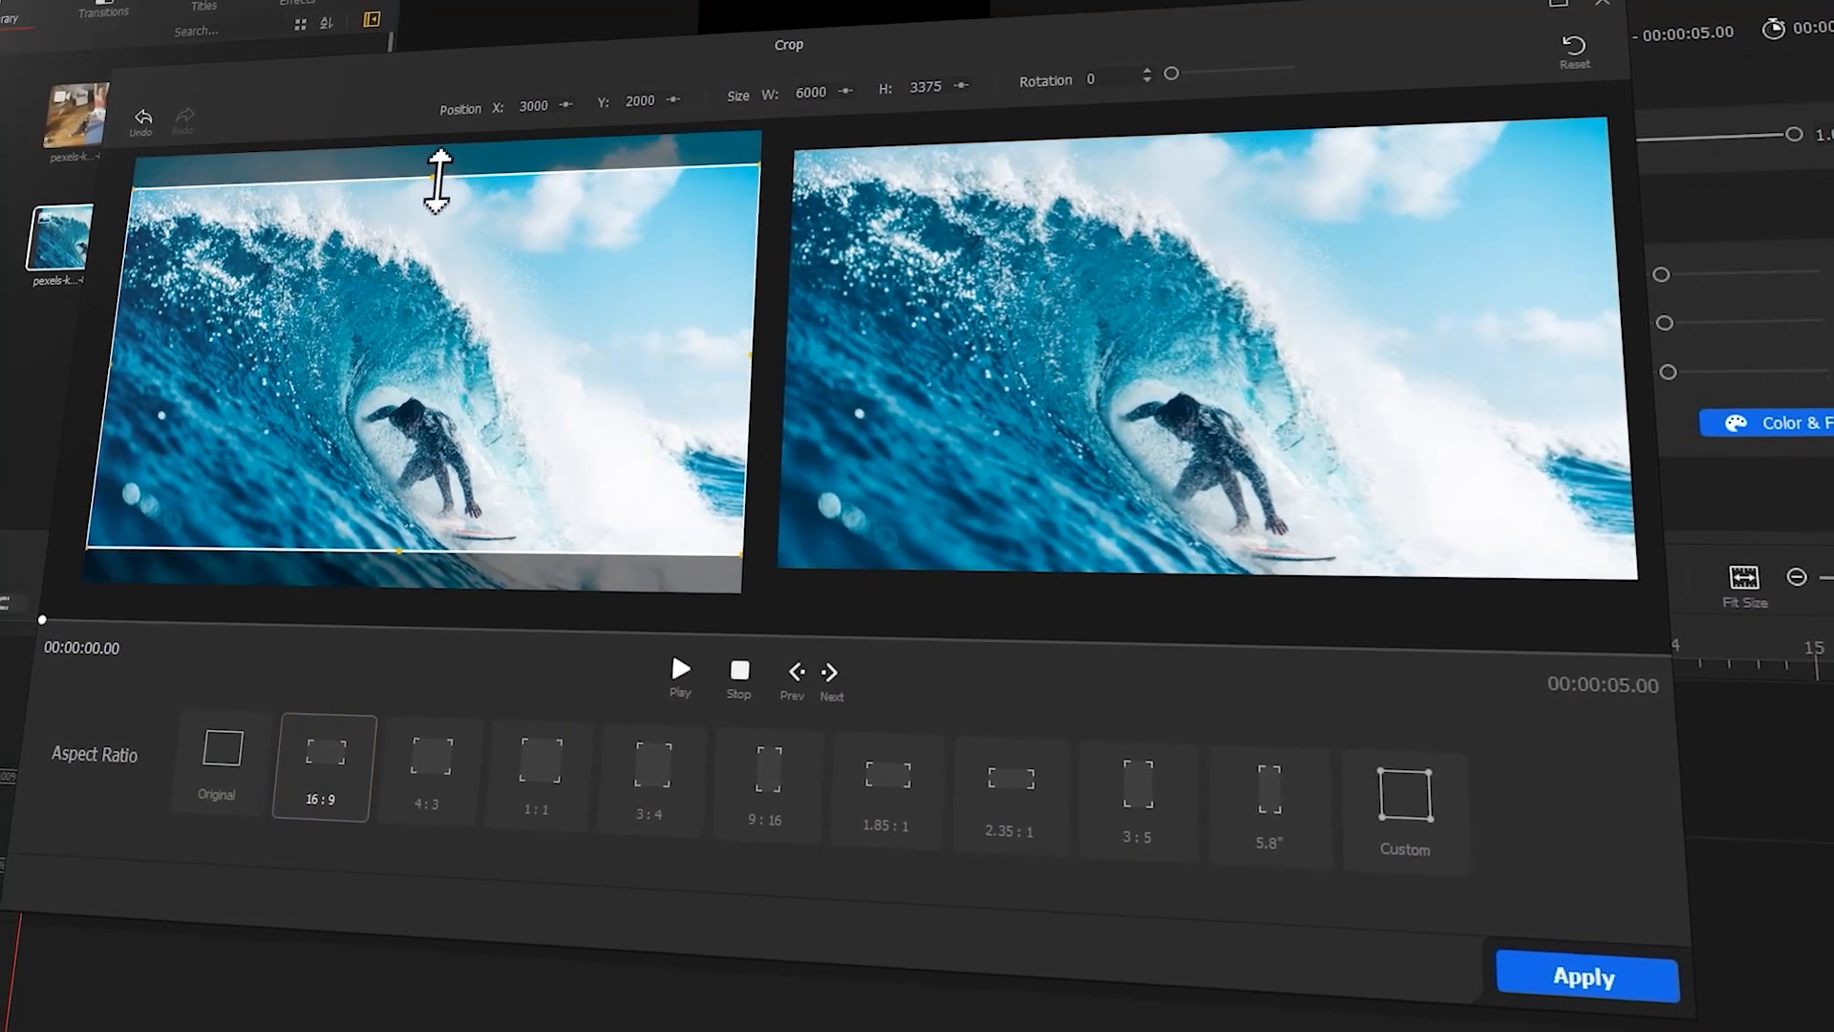
left_click(1584, 976)
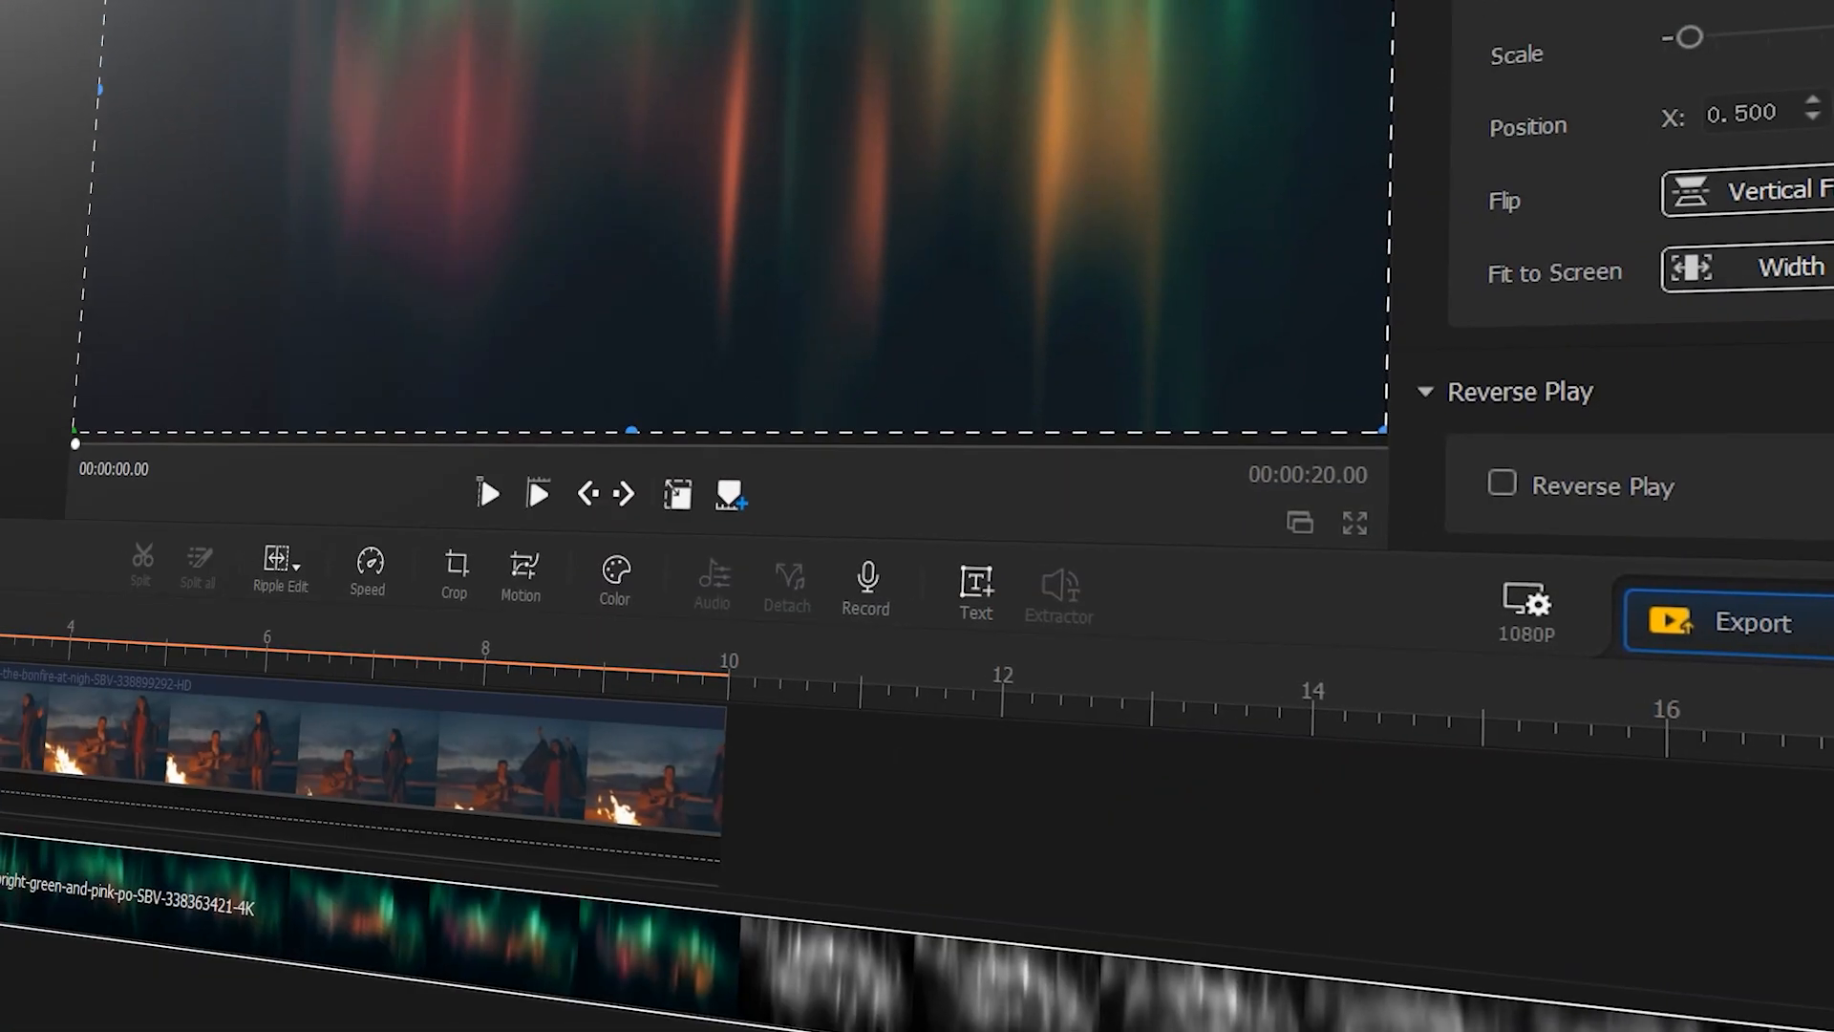
scroll("down", 3)
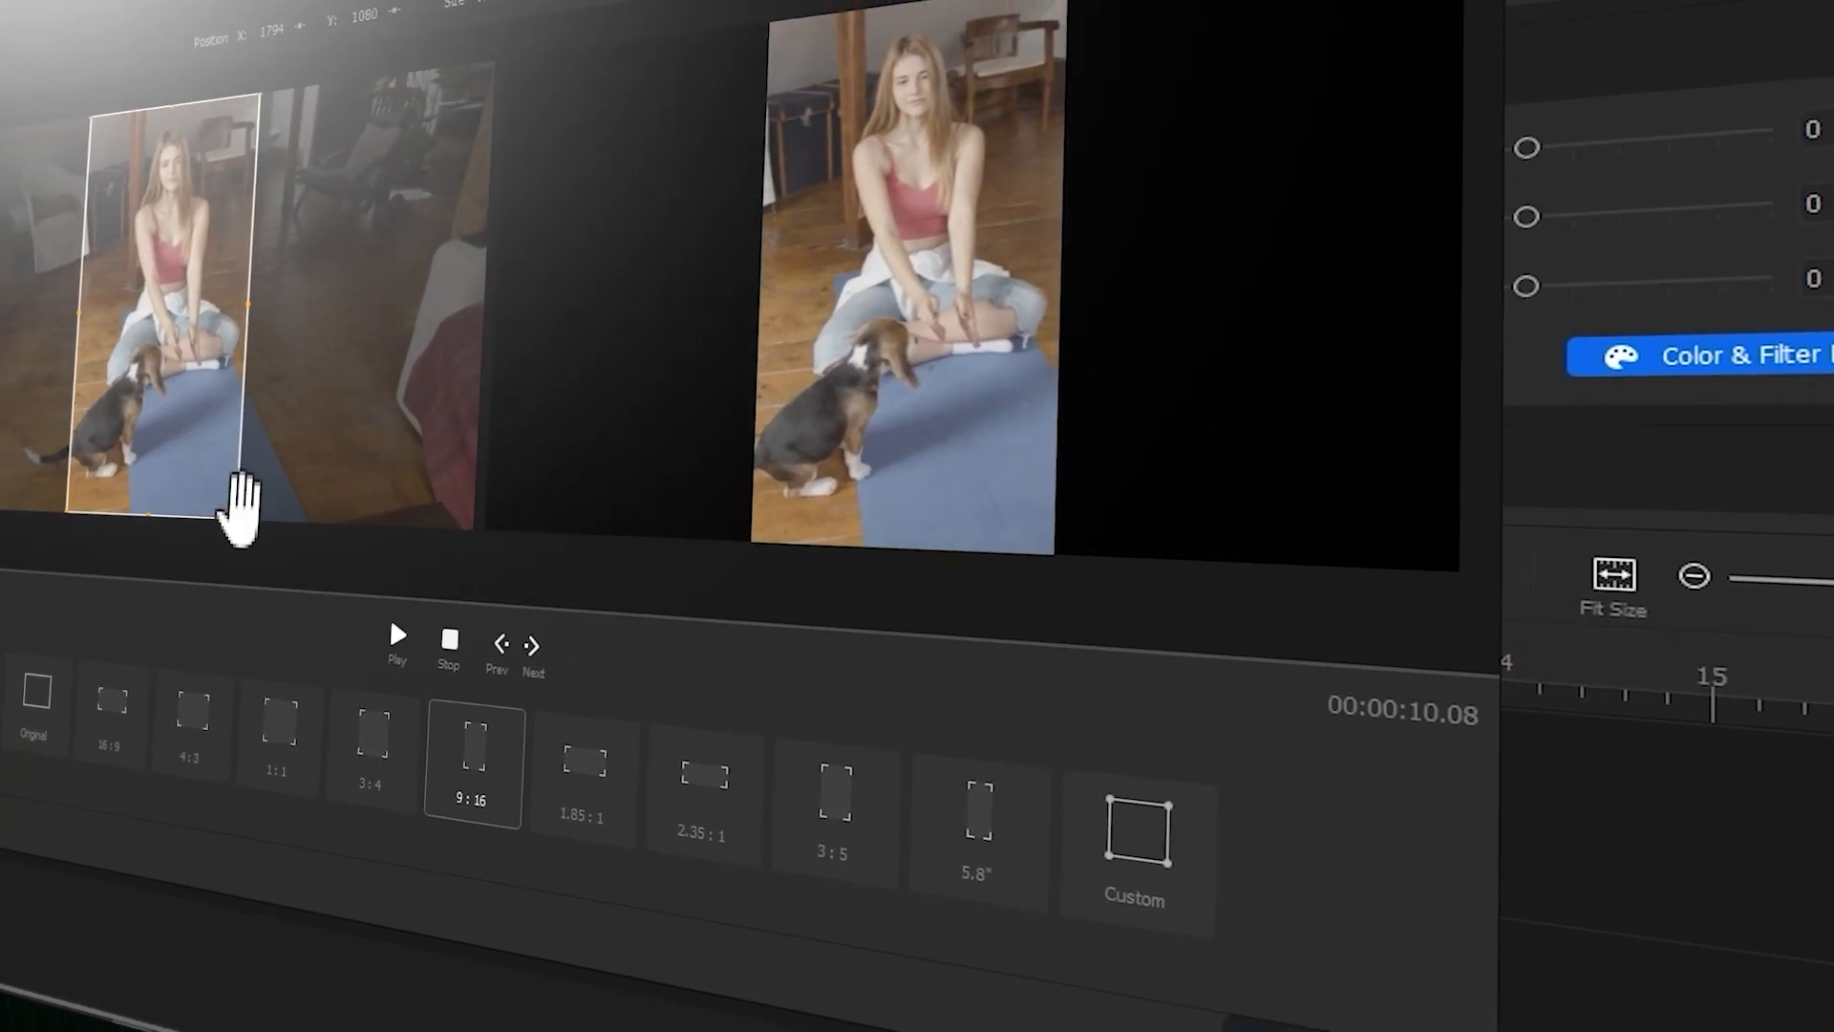
Fine-tune the 9:16 crop frame and play back the cropped surfing clip.
left_click(397, 632)
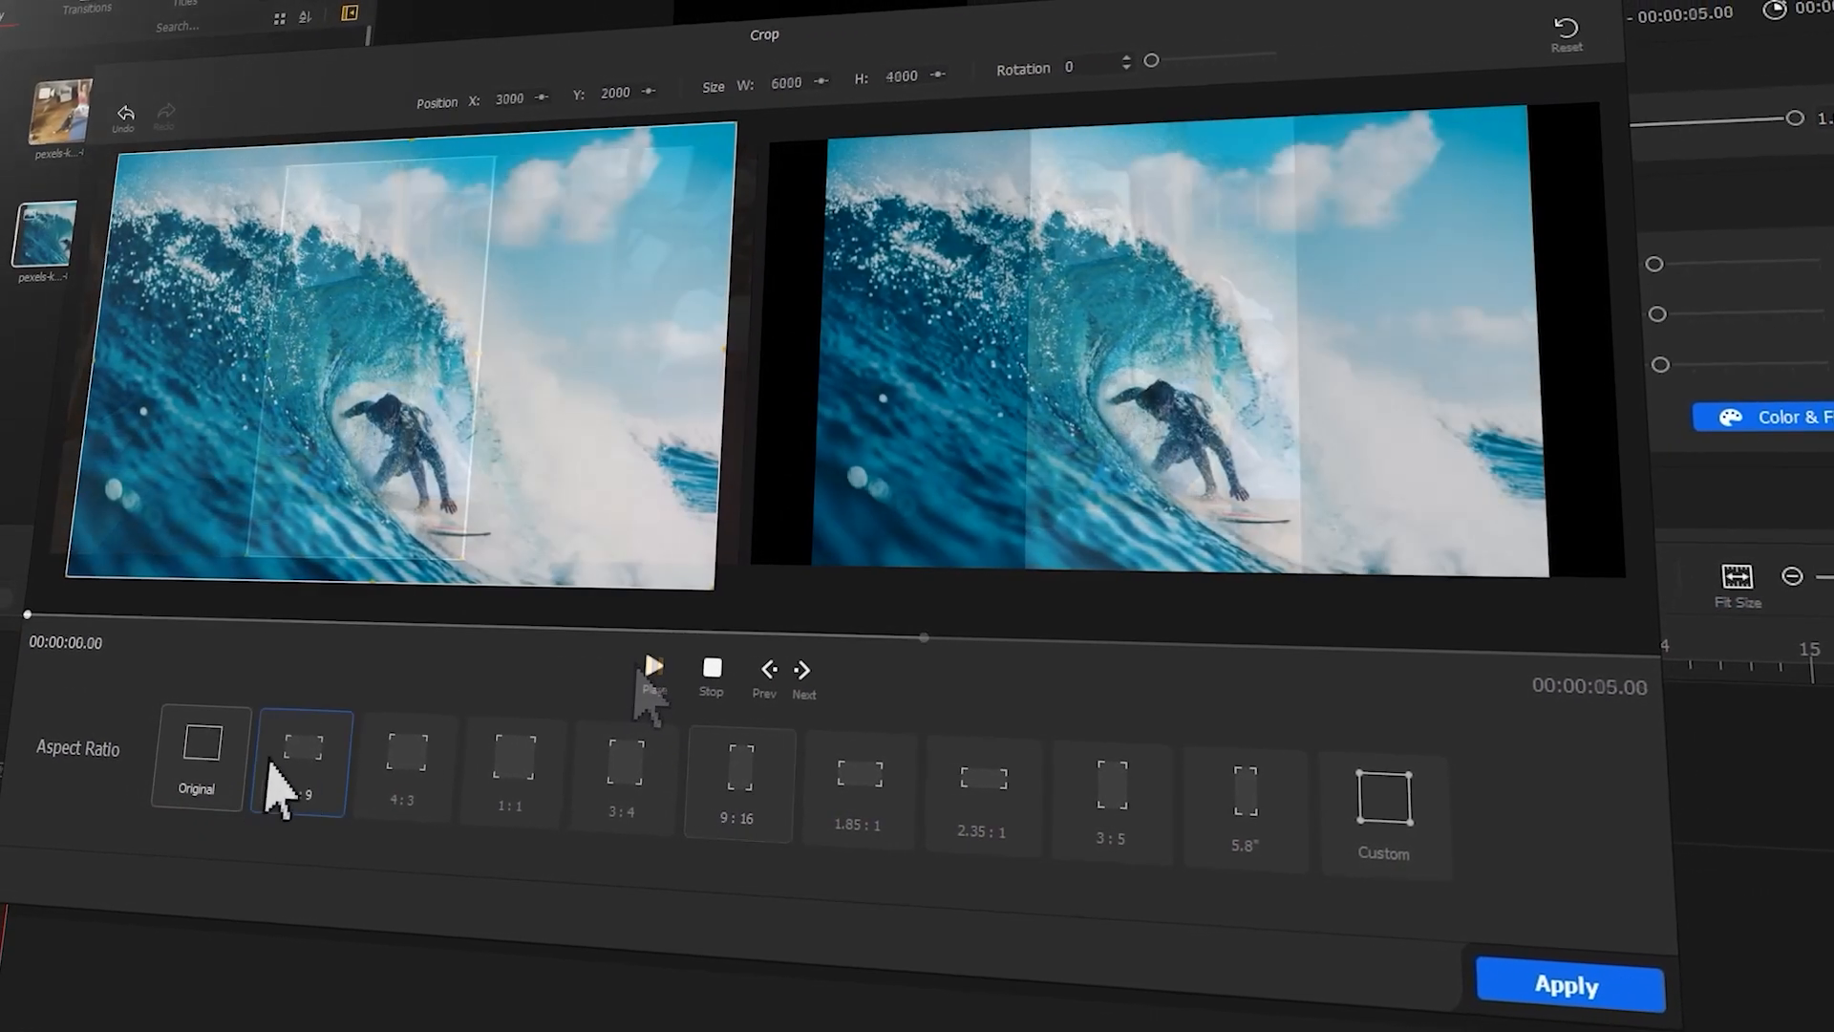
left_click(300, 761)
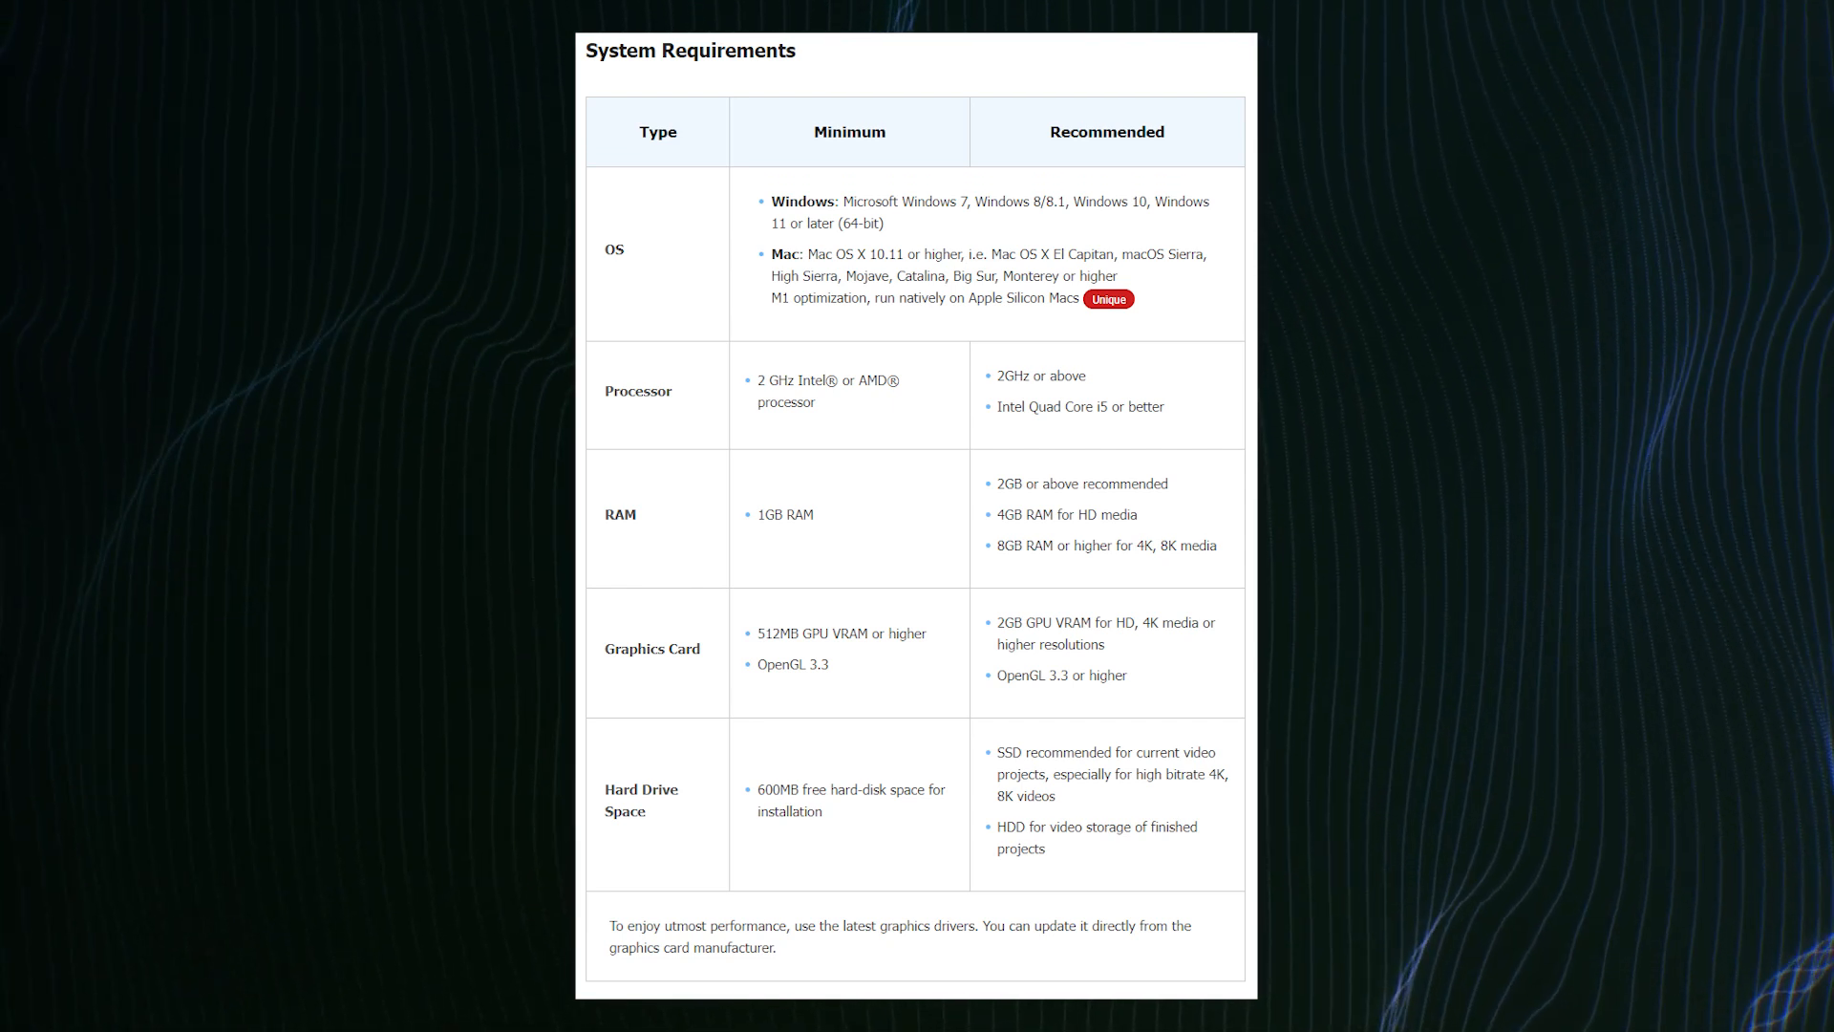
Scroll the product page down to the Supported Hardware Acceleration brands and models table.
scroll("down", 3)
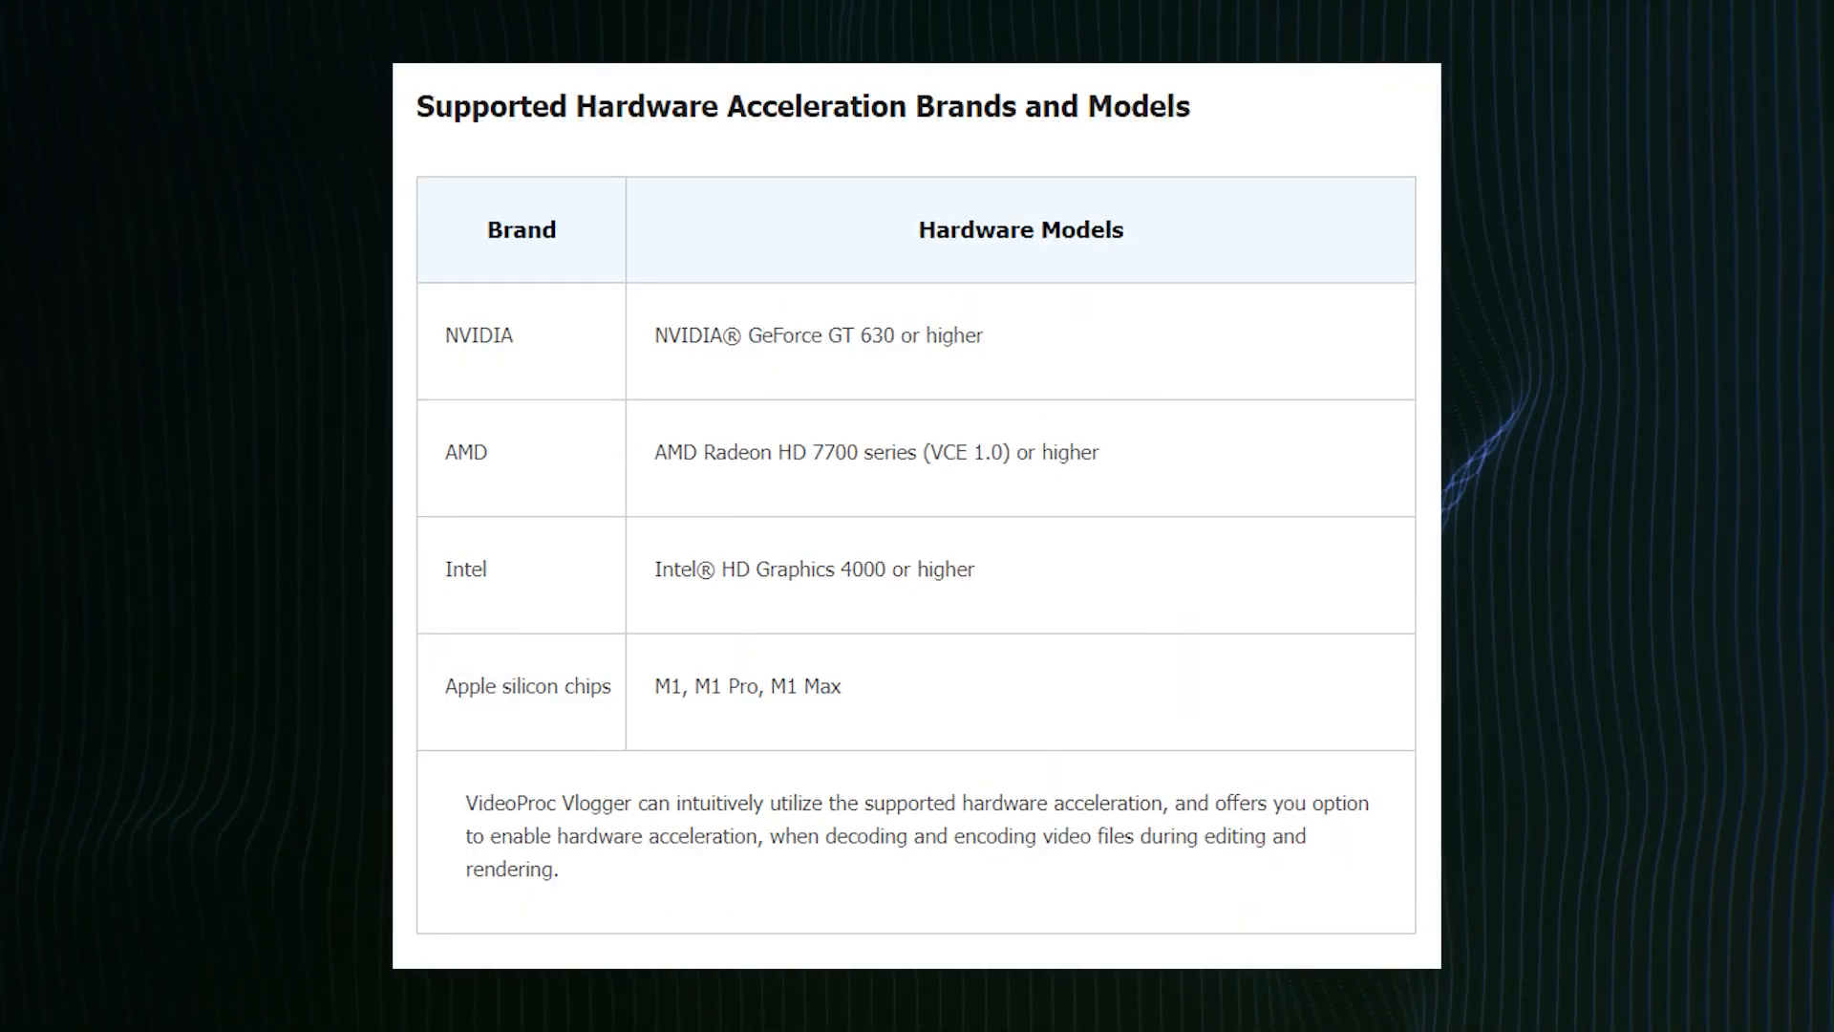
scroll("down", 3)
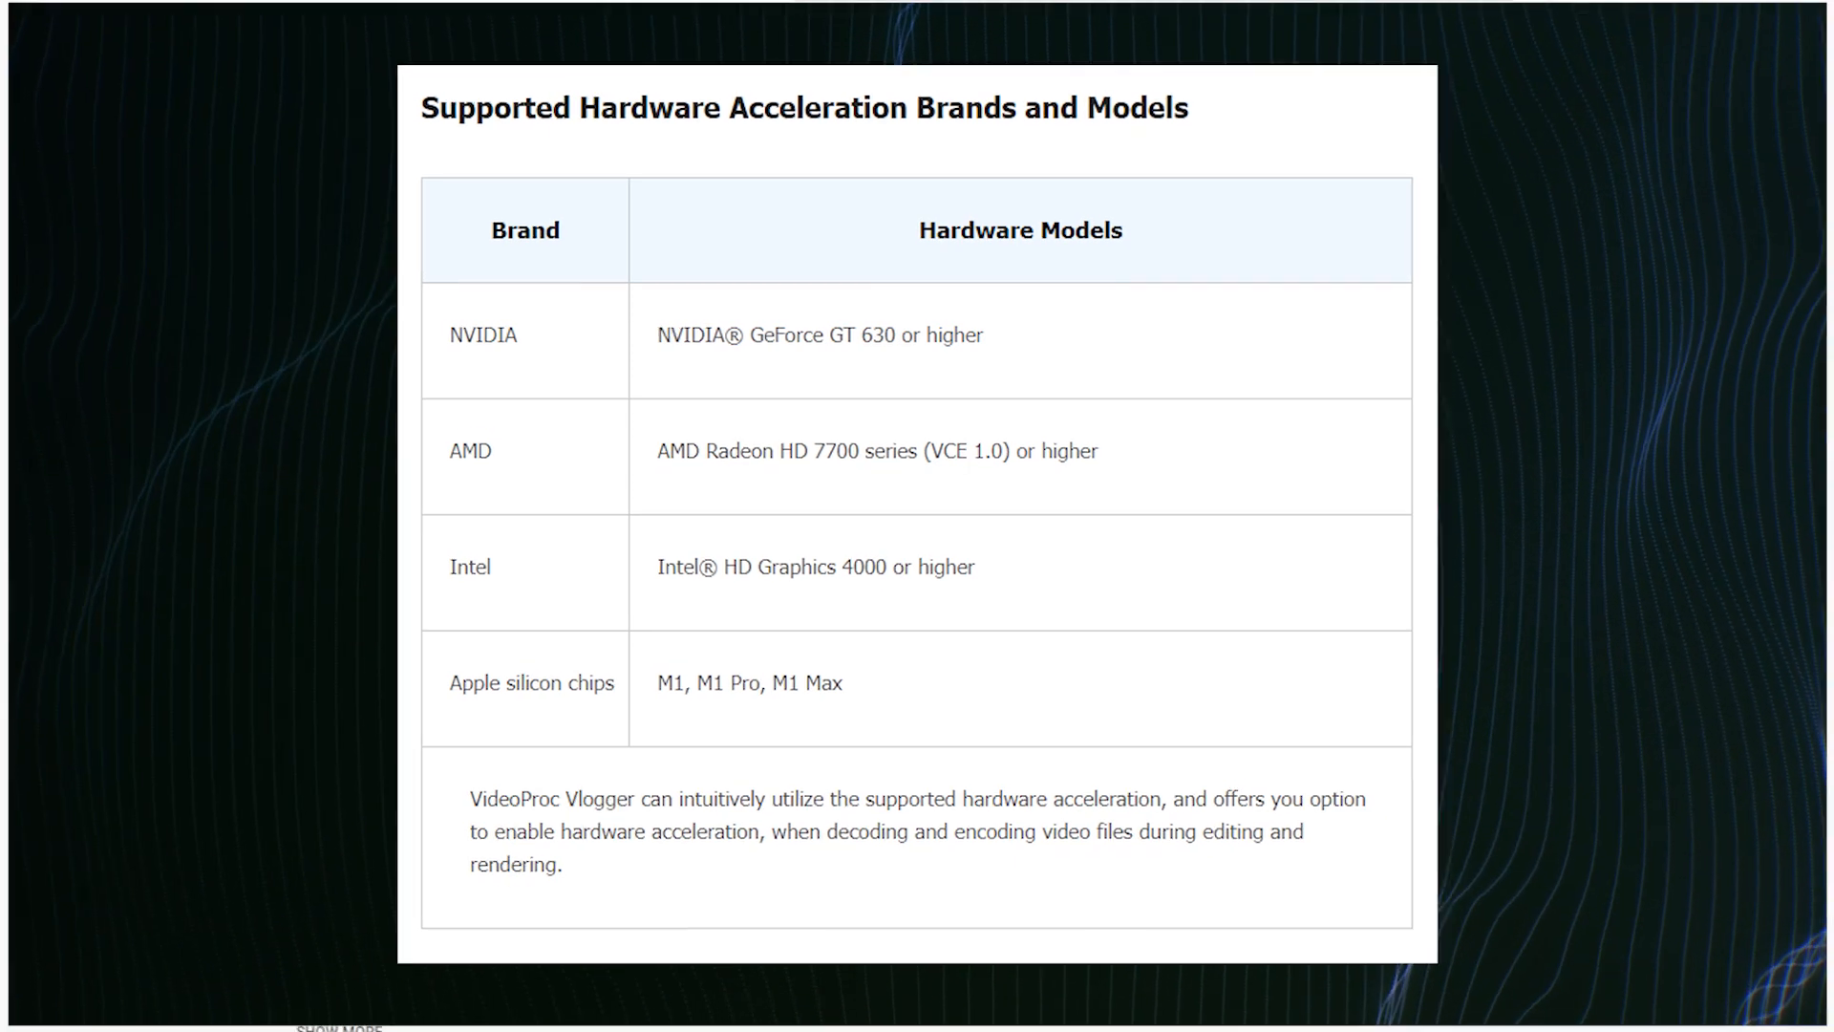